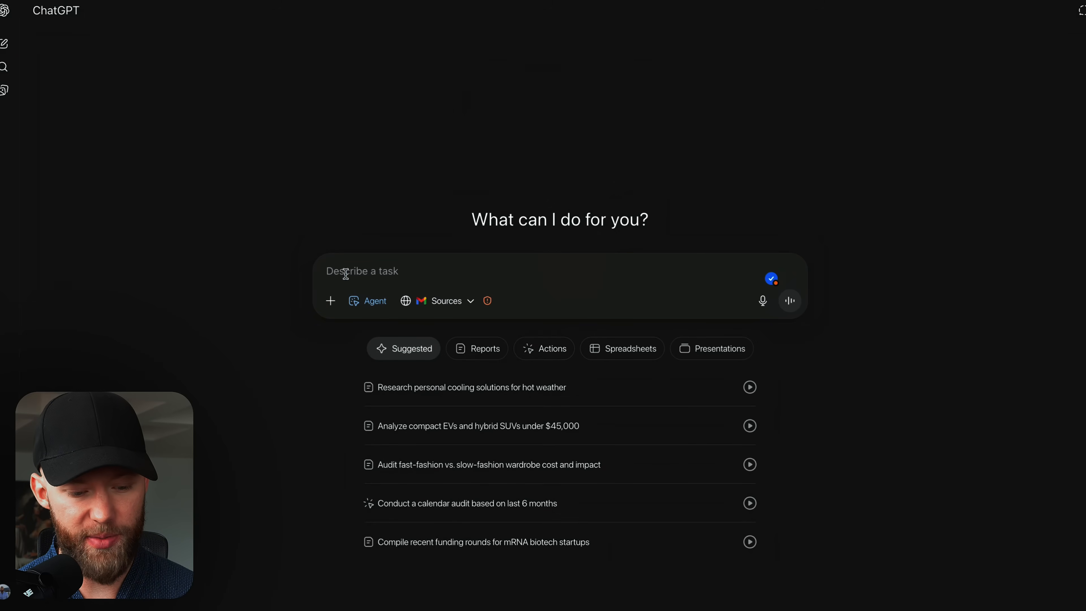
# Send the agent a request to find Nashville plumbers with websites and collect their emails and phones into a sheet.
pyautogui.click(330, 300)
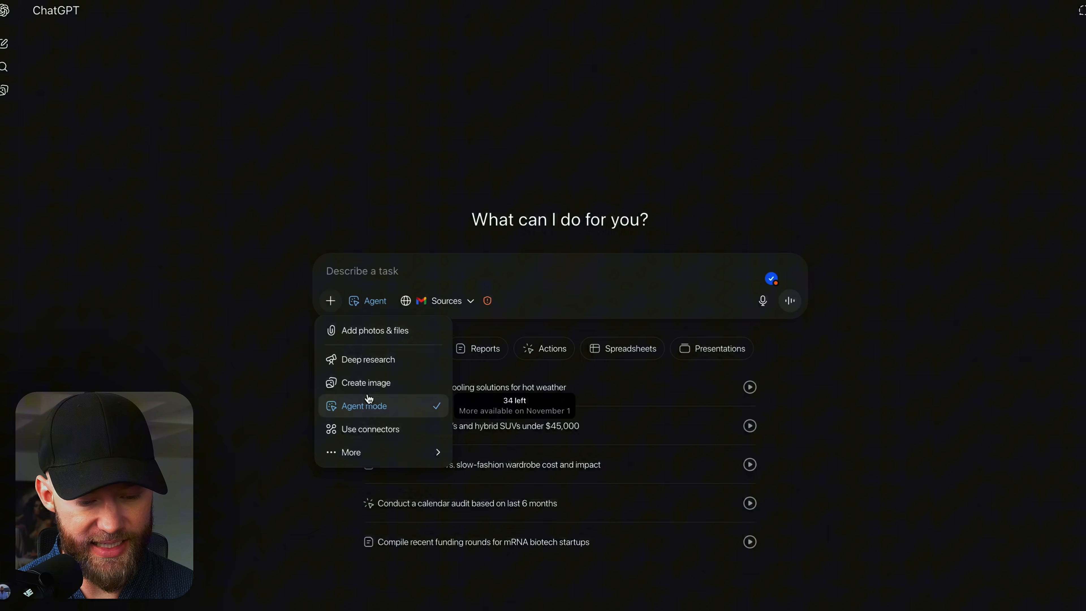
pyautogui.click(442, 301)
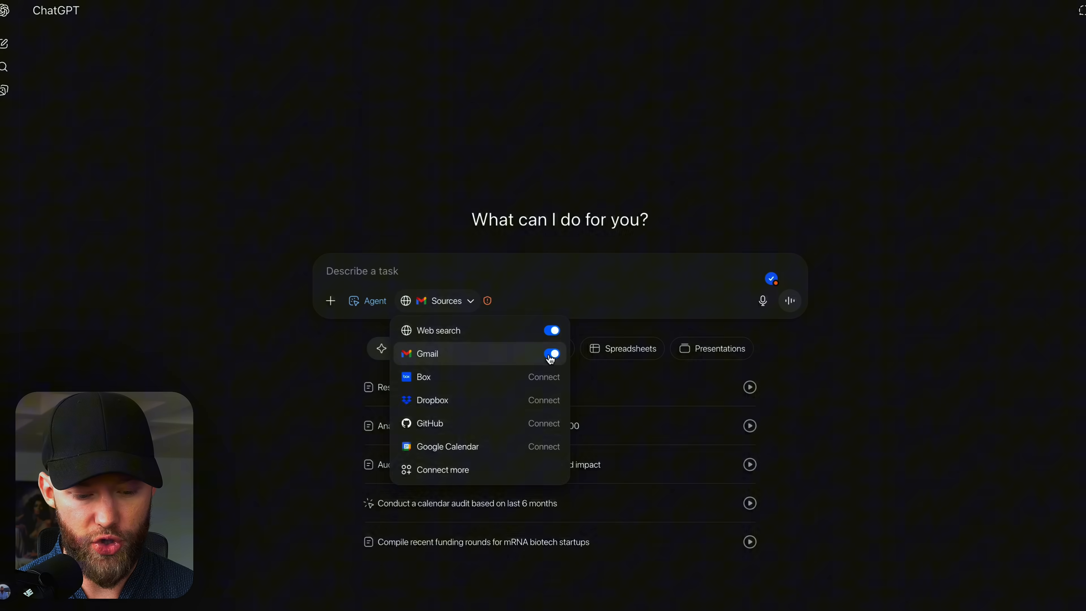
pyautogui.click(484, 271)
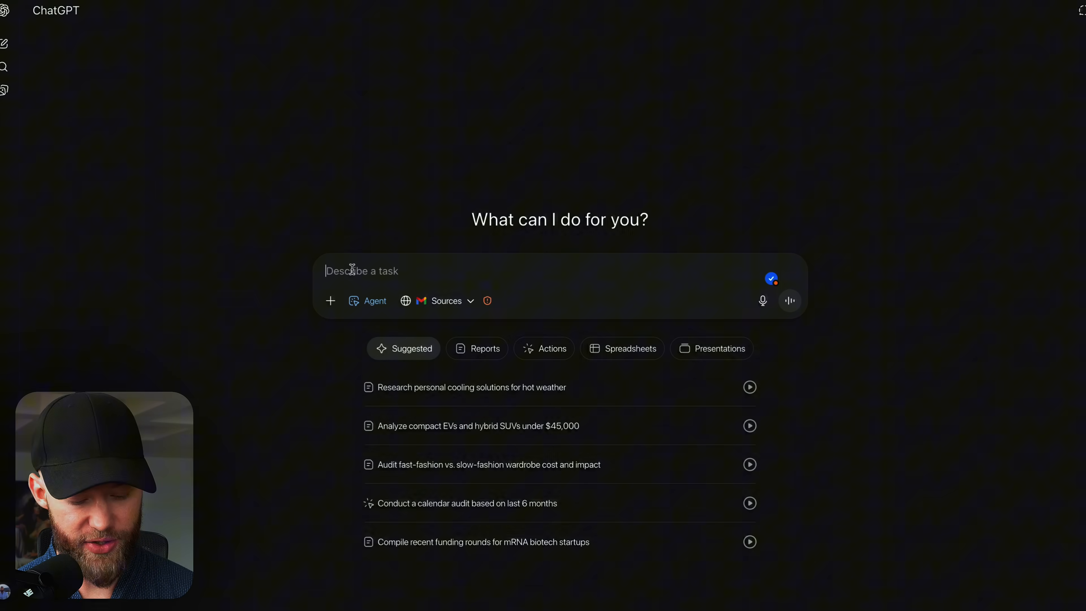
pyautogui.write("Find 10 plumbers in Nashville that have a website. Then get their contact info – email and phone and if you can't get it, skip it and look for businesses that have it. We need both the email and the phone number. Put it all into a Google Sheet. Do it efficiently.")
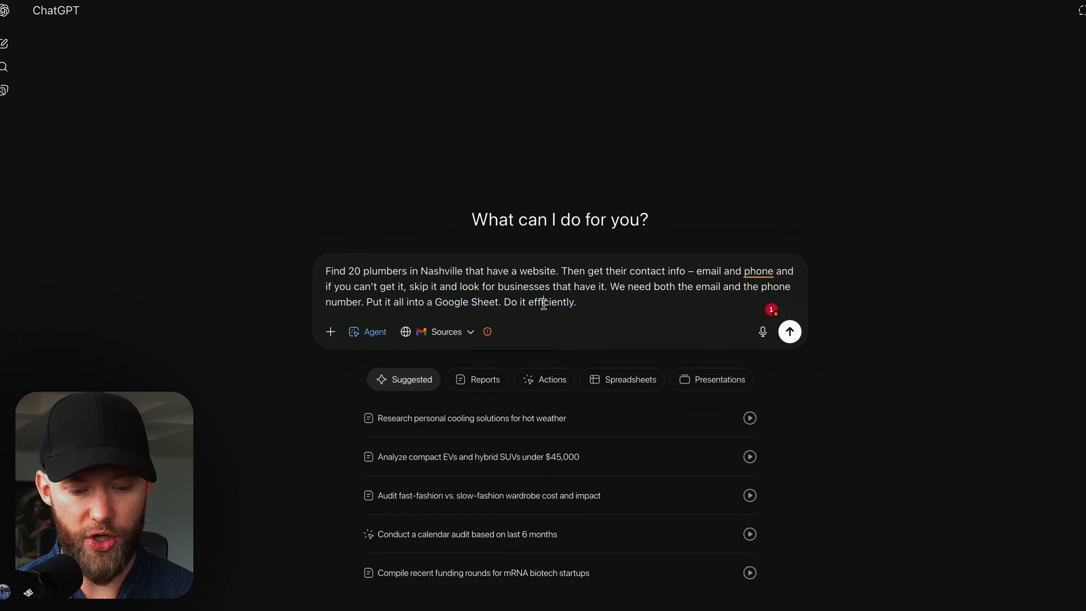
pyautogui.click(789, 331)
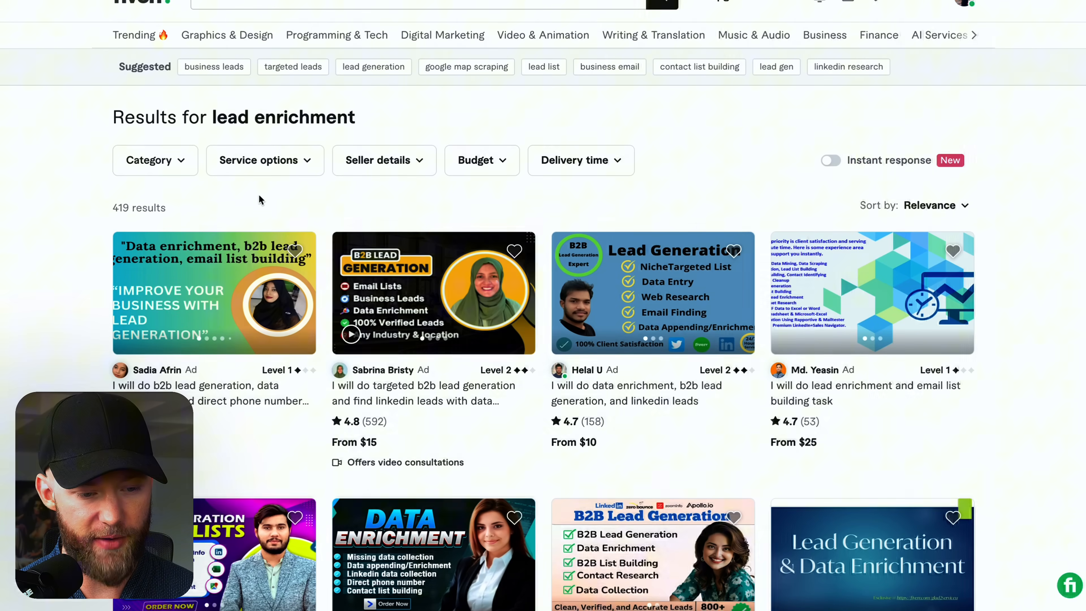
pyautogui.scroll(-3)
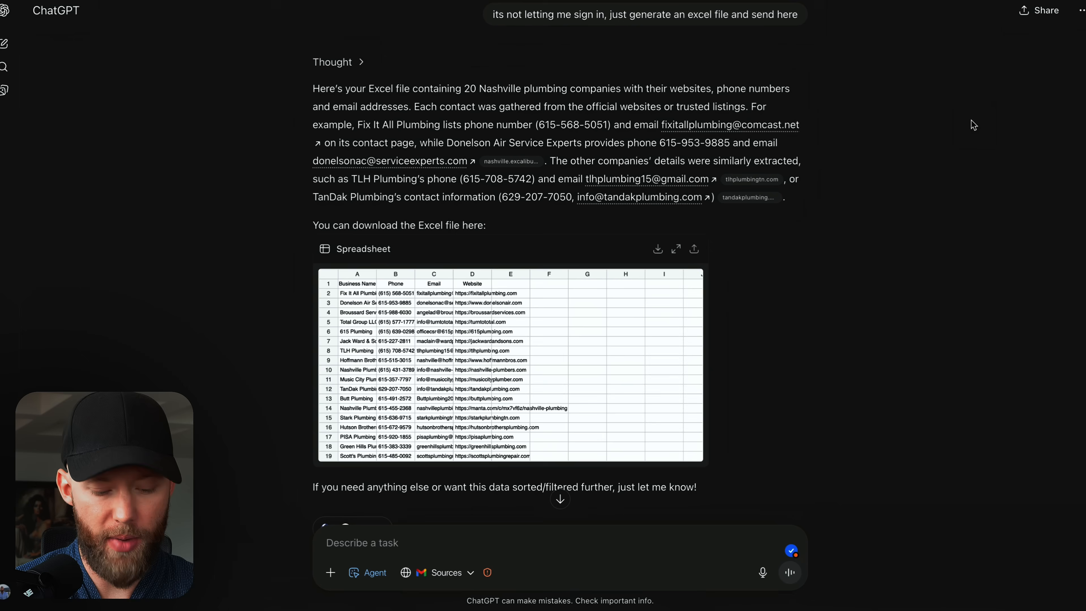
# Open the agent's generated plumber contact spreadsheet in Google Sheets.
pyautogui.click(444, 571)
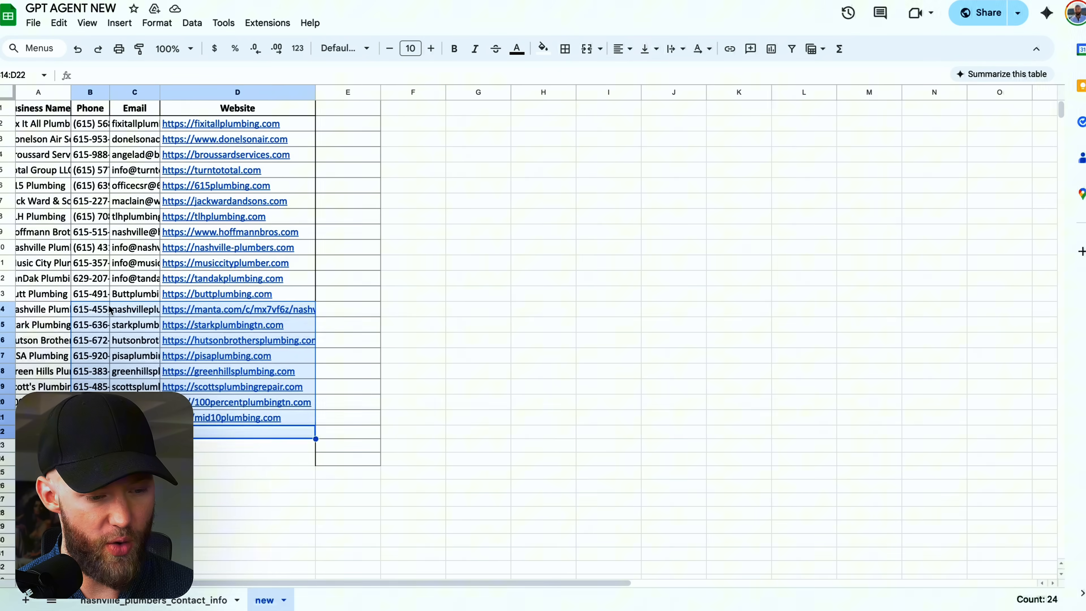
pyautogui.click(47, 201)
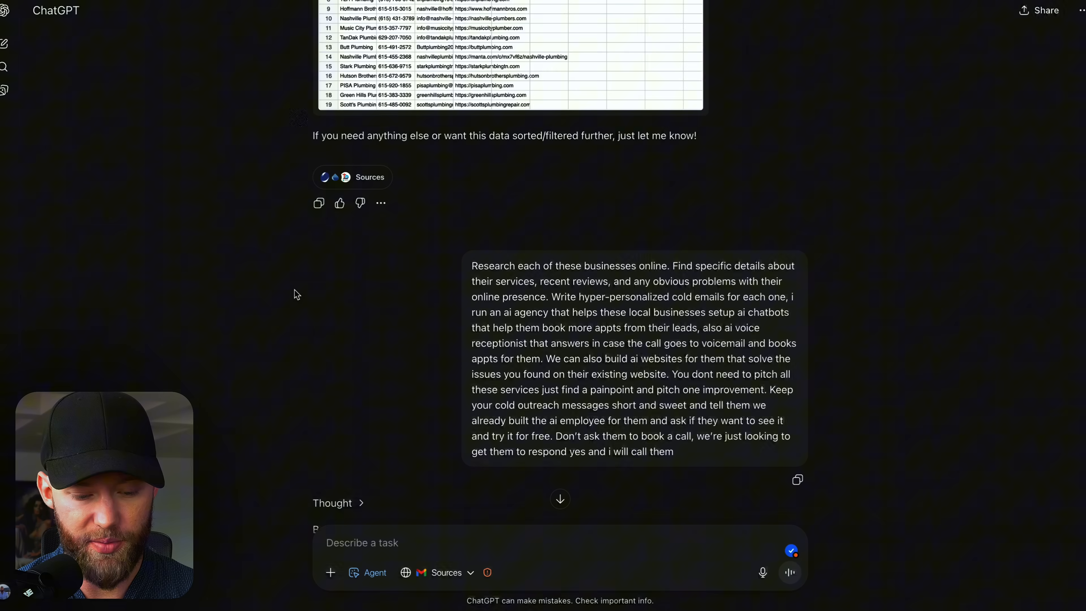
pyautogui.moveTo(508, 281); pyautogui.dragTo(640, 281)
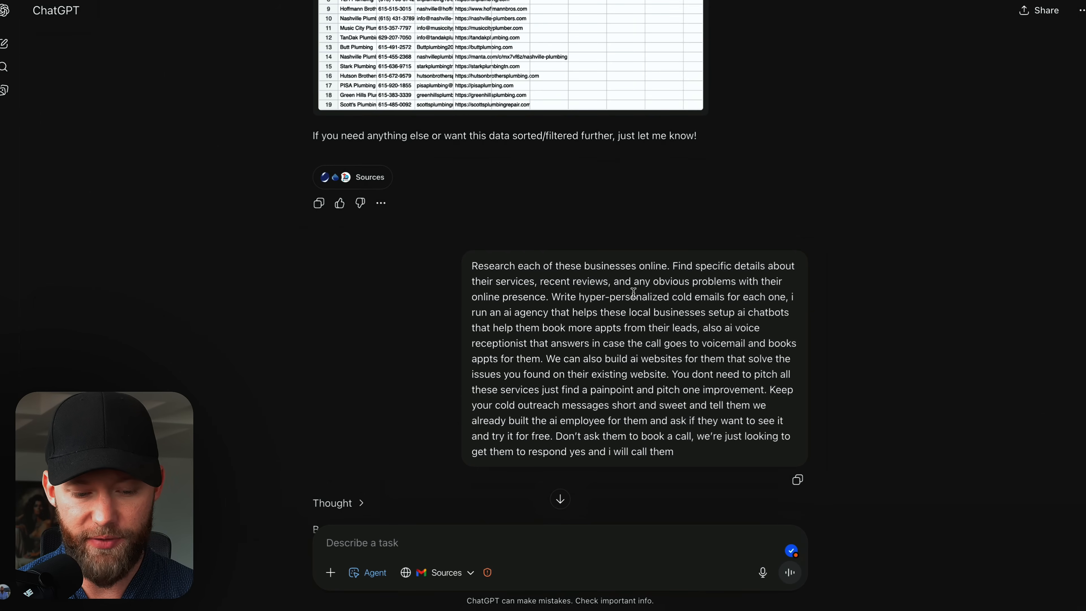
pyautogui.doubleClick(562, 296)
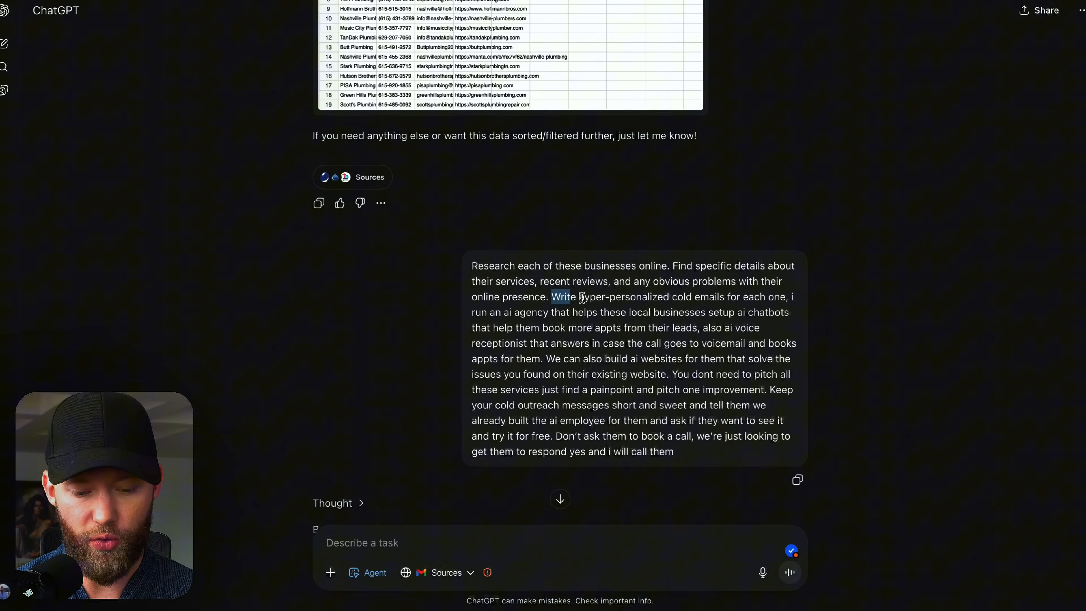
pyautogui.moveTo(552, 297); pyautogui.dragTo(753, 296)
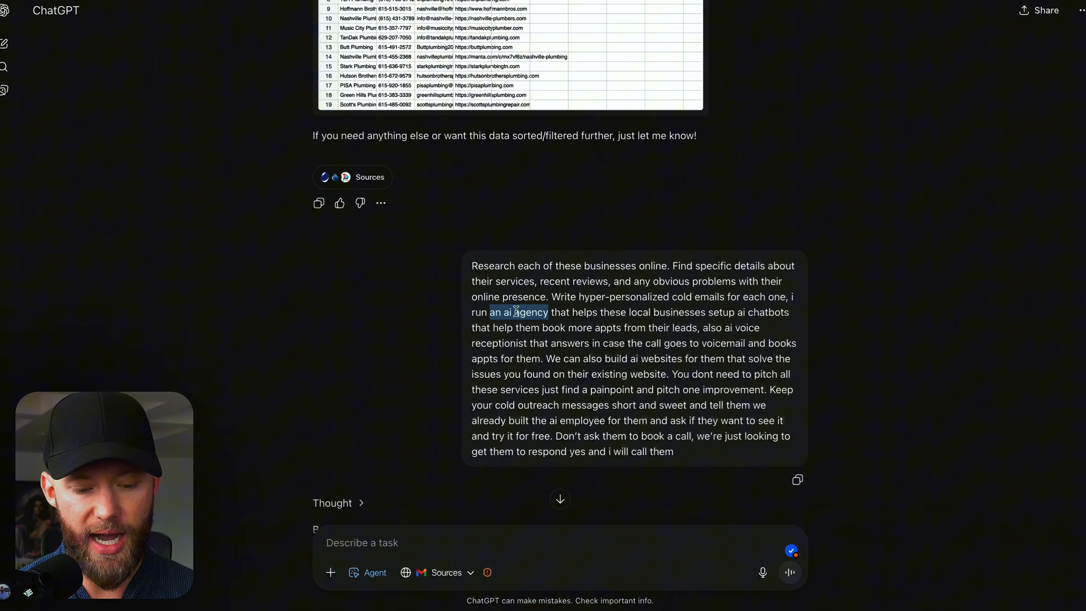
pyautogui.moveTo(547, 311); pyautogui.dragTo(745, 312)
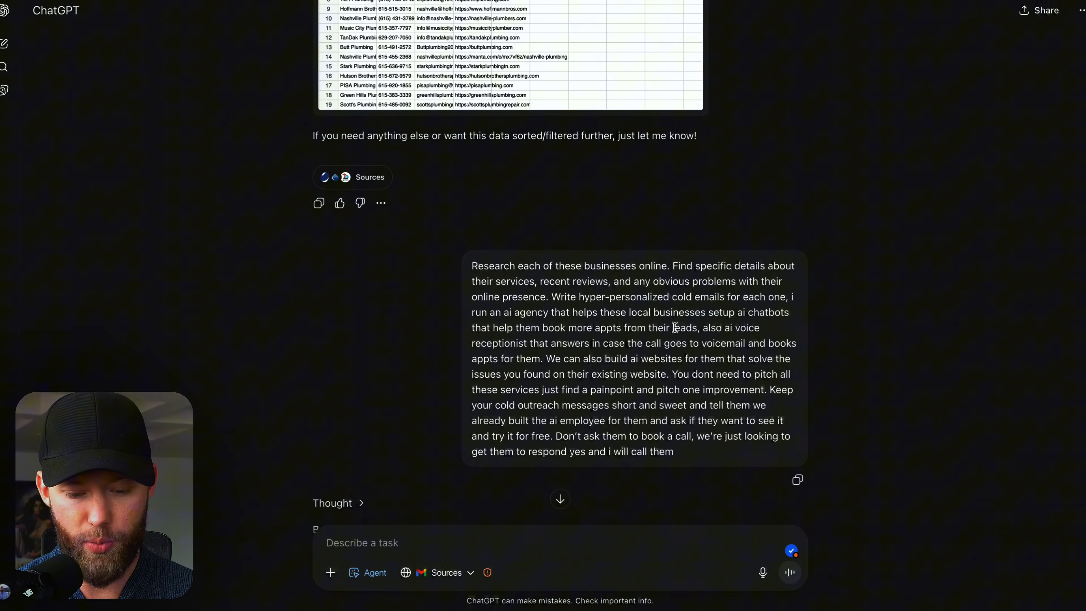
pyautogui.moveTo(546, 358); pyautogui.dragTo(723, 358)
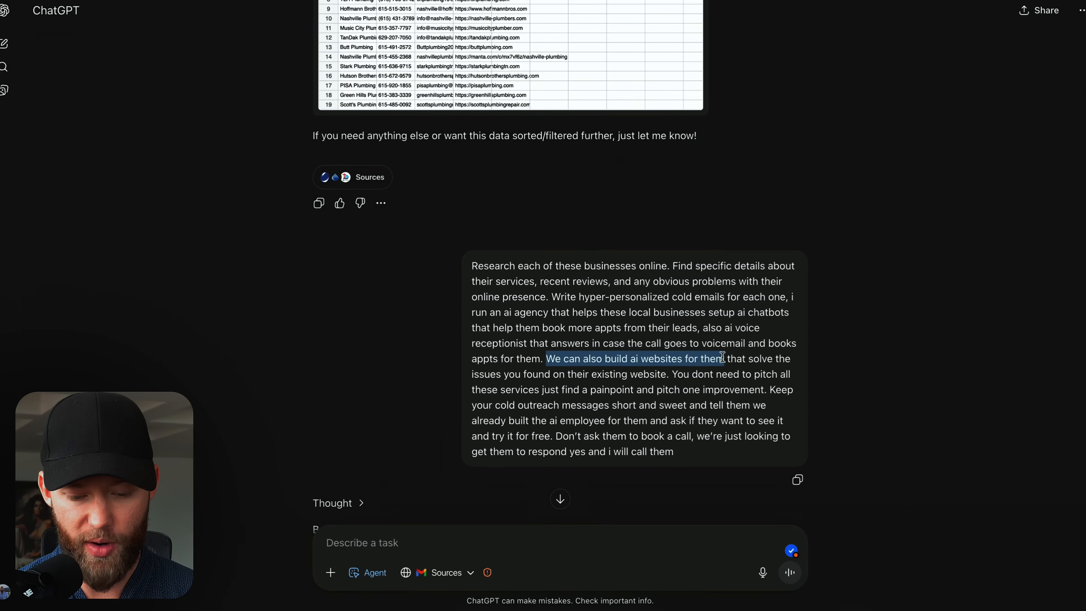
pyautogui.click(499, 376)
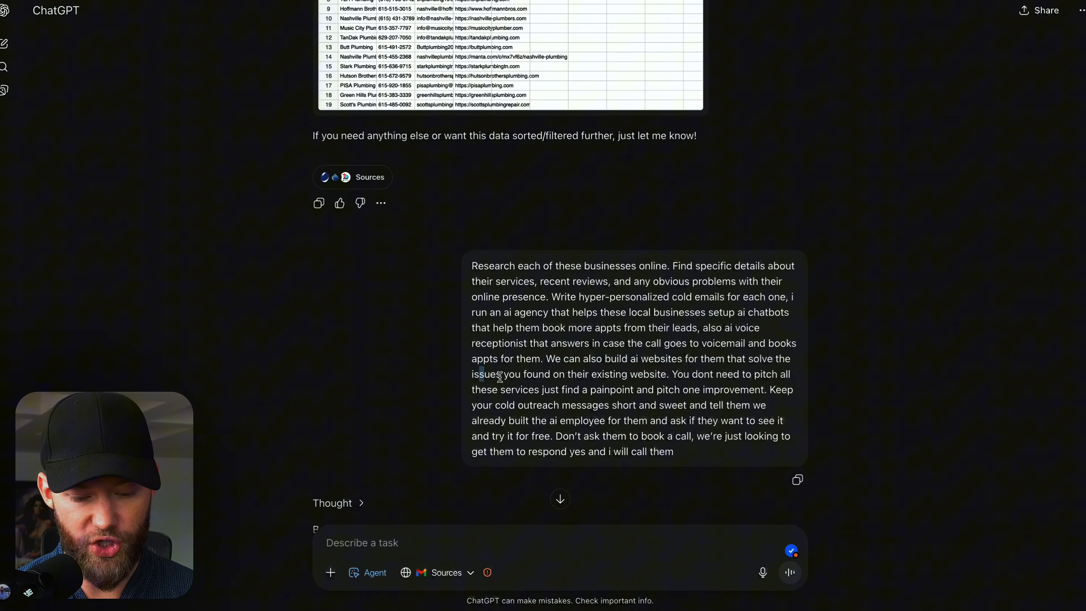
pyautogui.moveTo(478, 374); pyautogui.dragTo(672, 374)
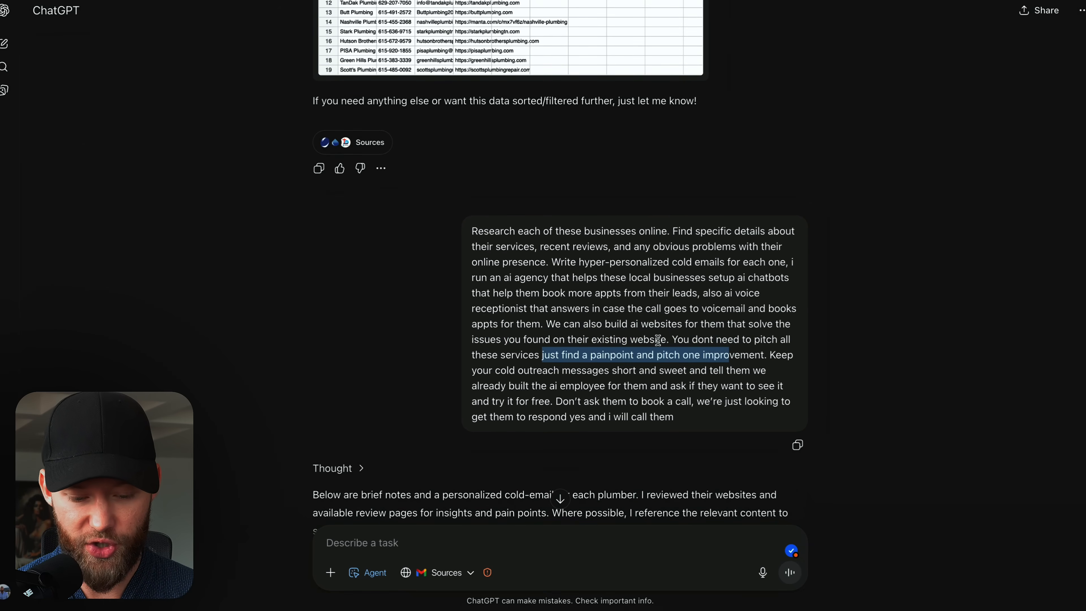
pyautogui.scroll(-3)
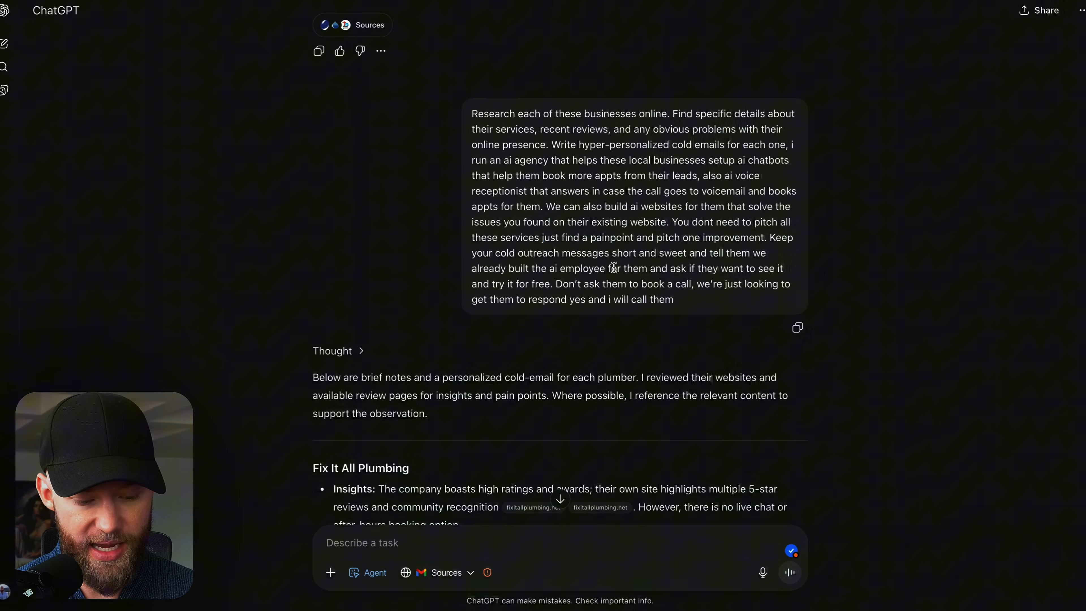
pyautogui.scroll(-3)
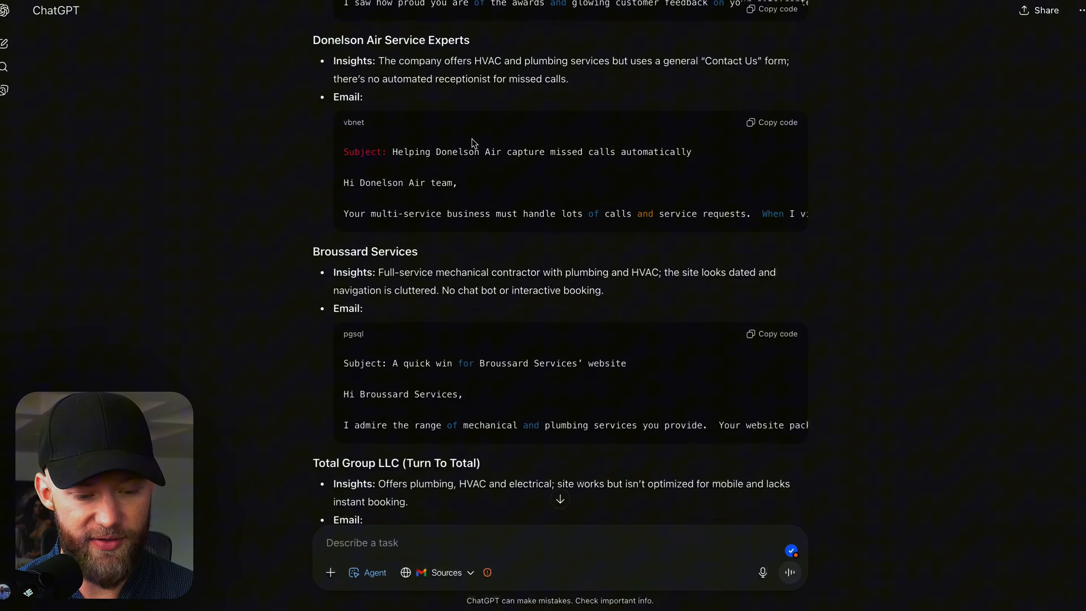
pyautogui.scroll(-3)
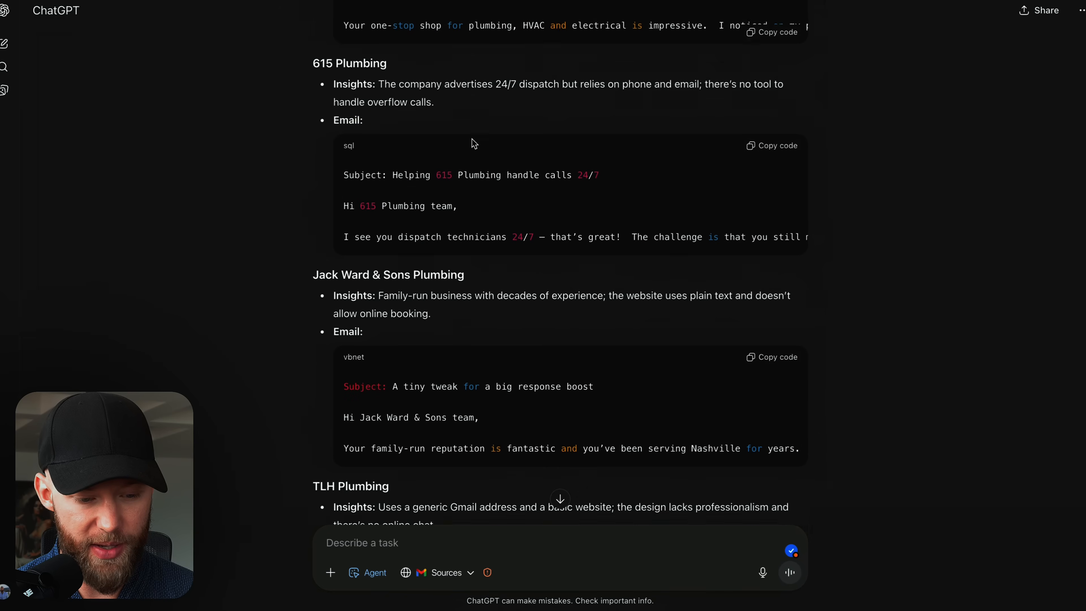
pyautogui.scroll(-3)
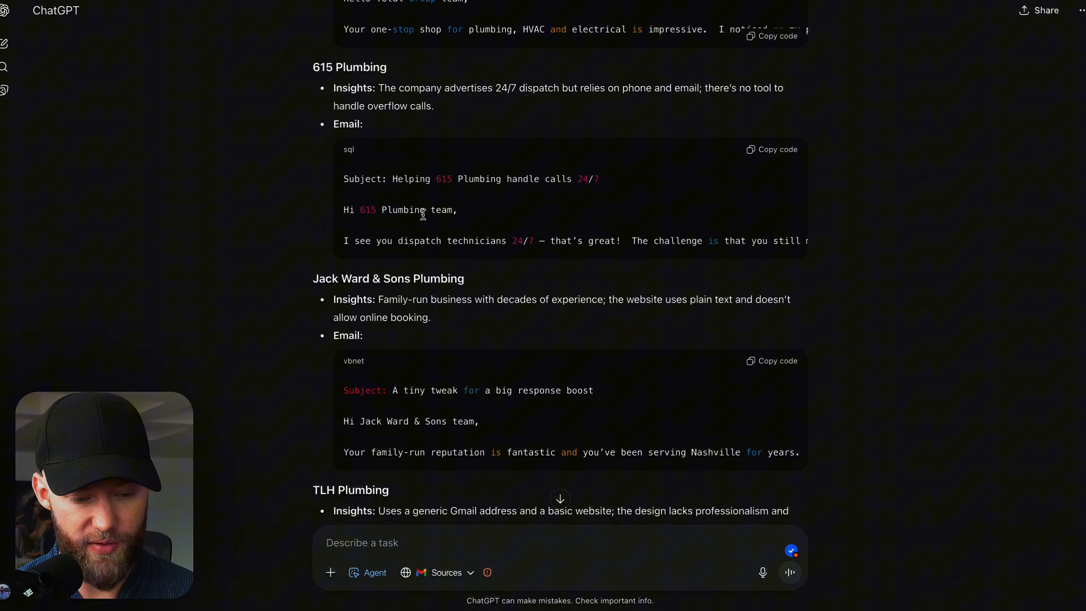
pyautogui.moveTo(379, 97)
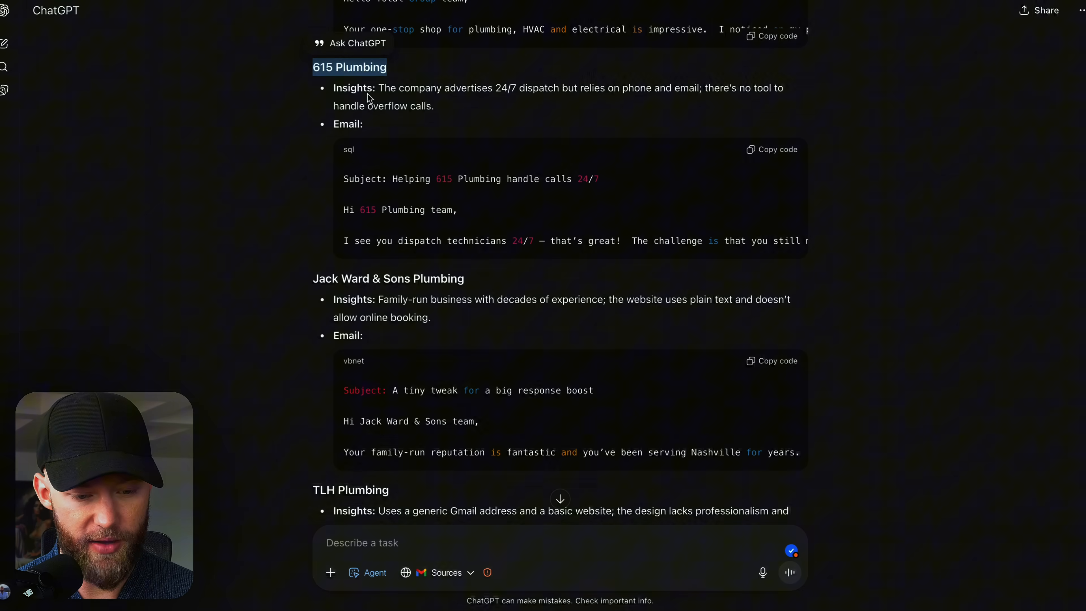
pyautogui.moveTo(412, 88); pyautogui.dragTo(527, 88)
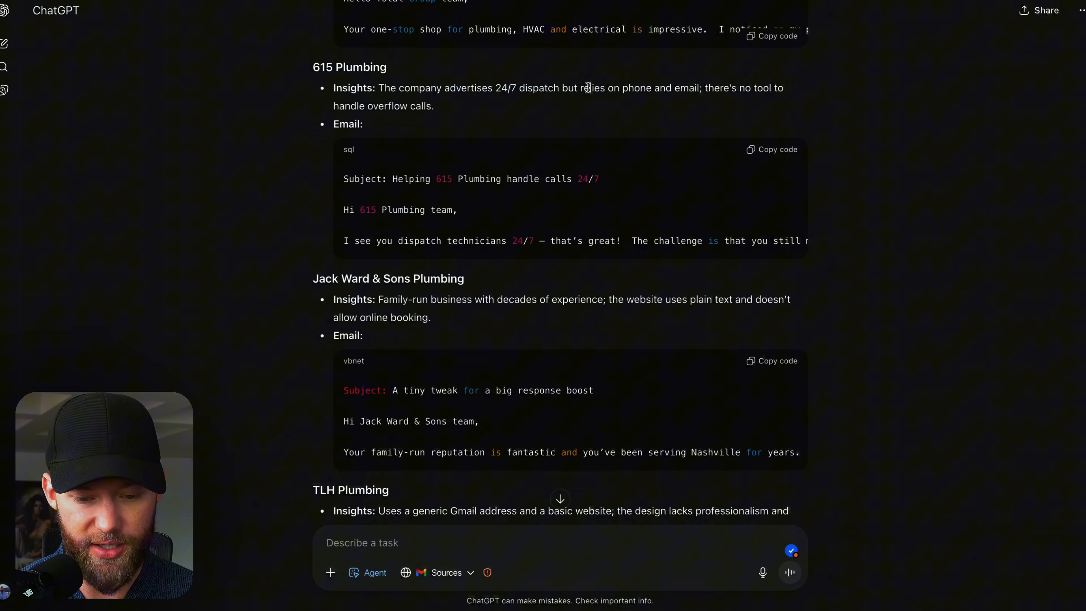
pyautogui.moveTo(592, 88); pyautogui.dragTo(435, 106)
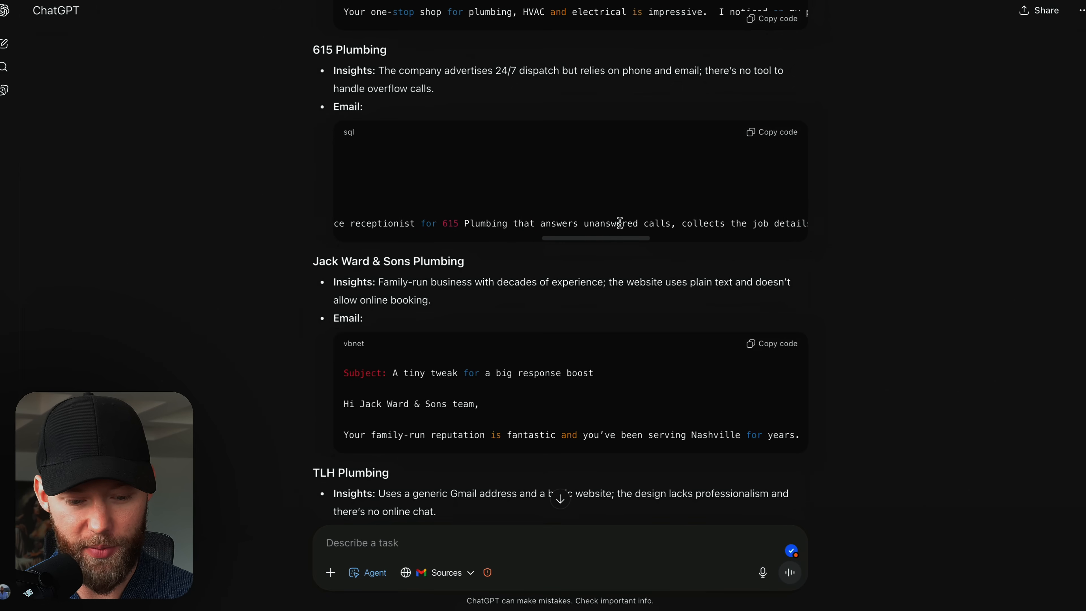
pyautogui.moveTo(387, 223); pyautogui.dragTo(515, 222)
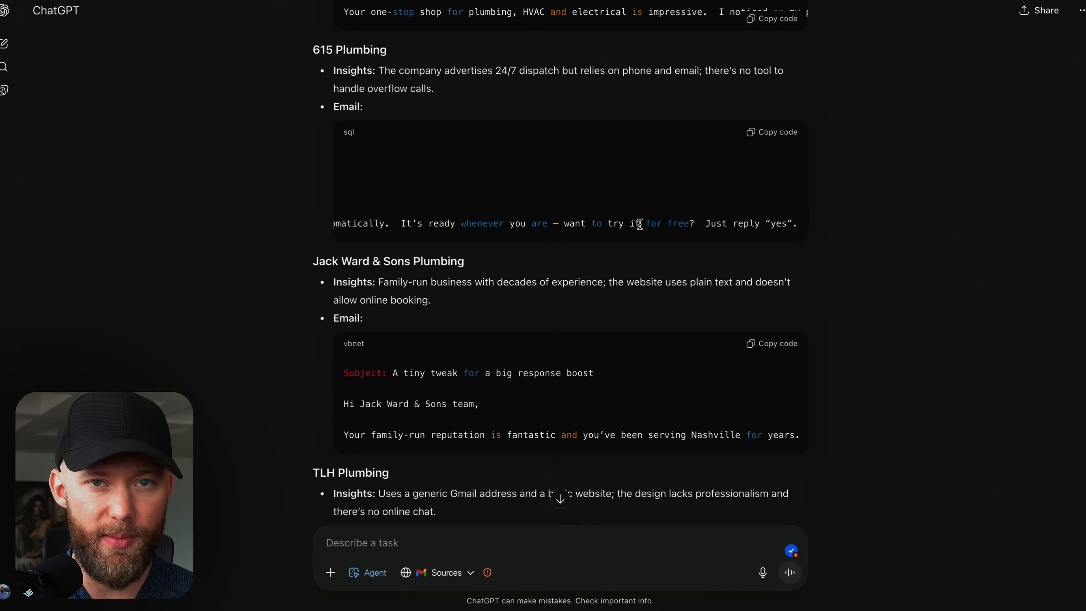
pyautogui.scroll(-3)
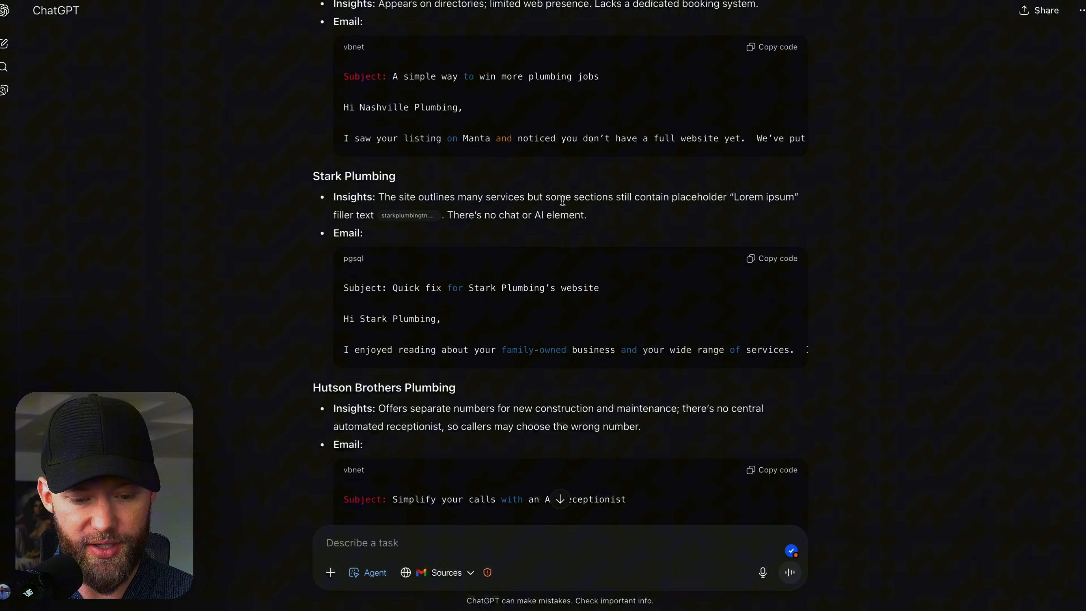
pyautogui.moveTo(698, 199)
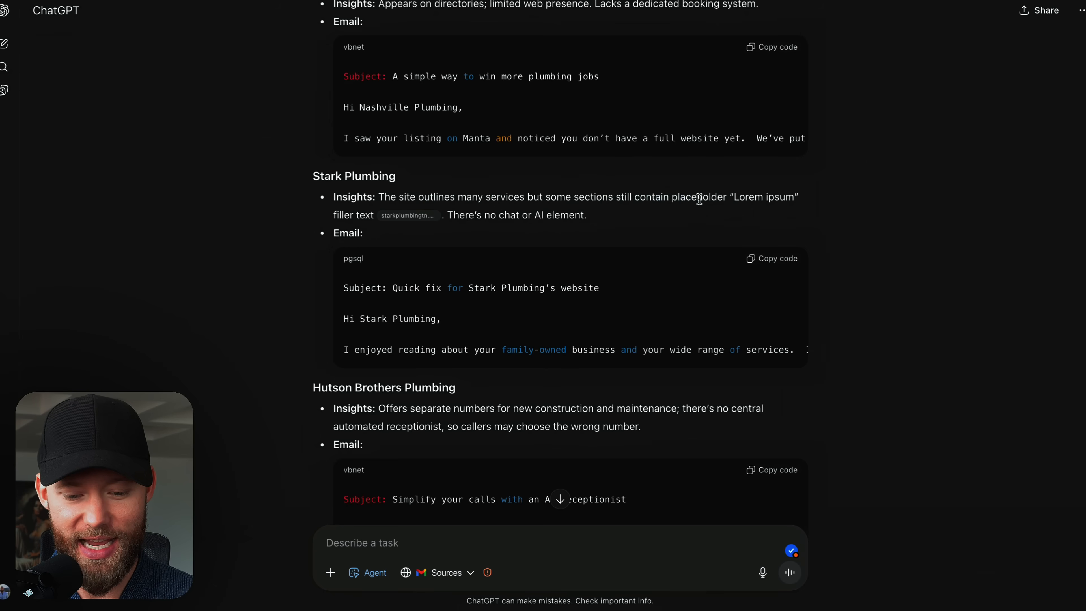
pyautogui.doubleClick(765, 197)
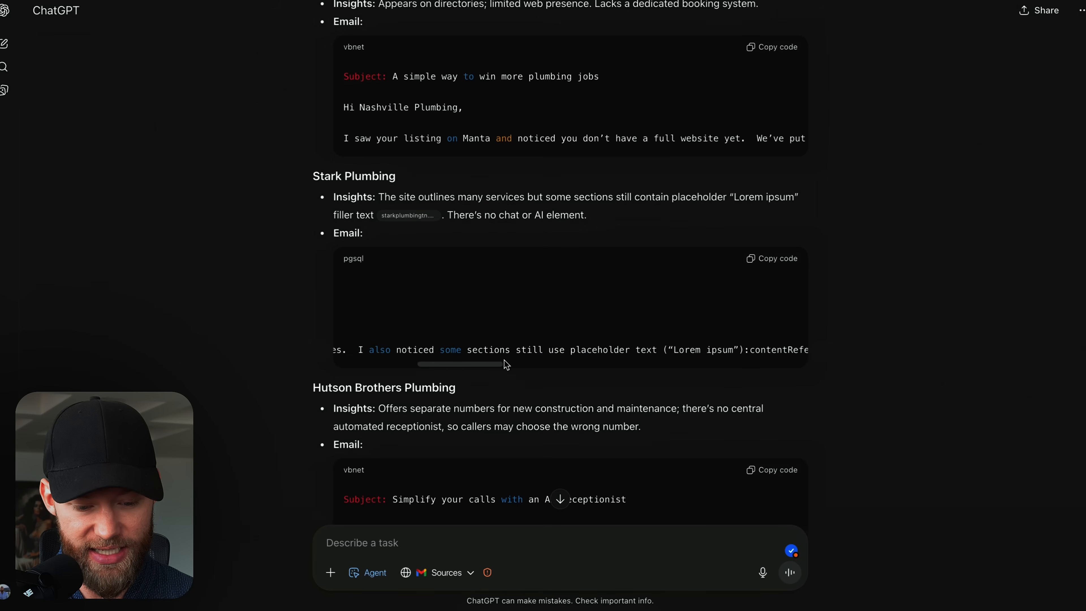
pyautogui.moveTo(516, 349); pyautogui.dragTo(745, 350)
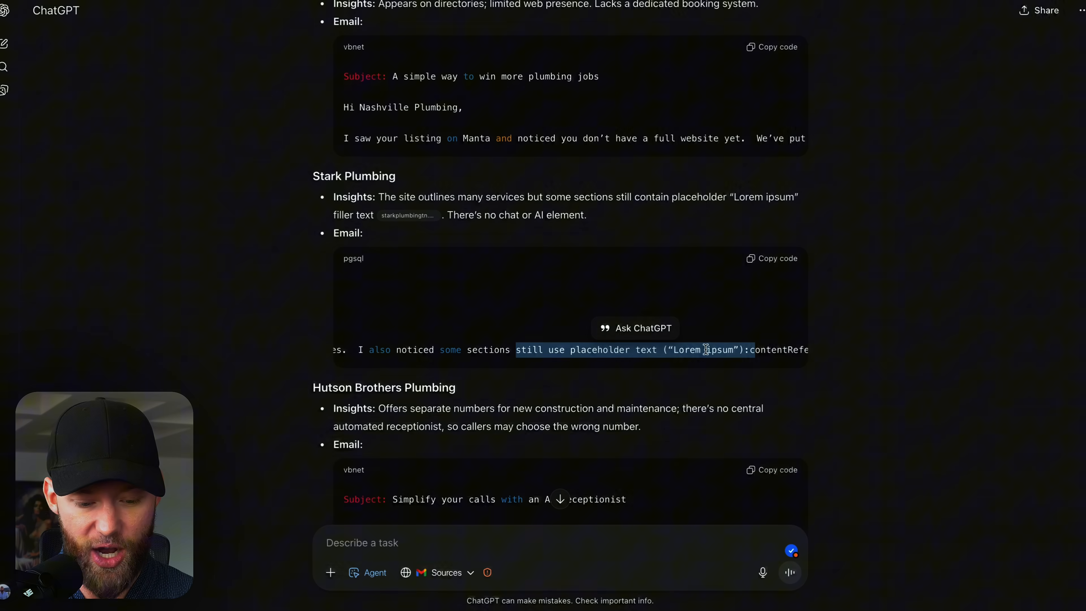
pyautogui.scroll(-3)
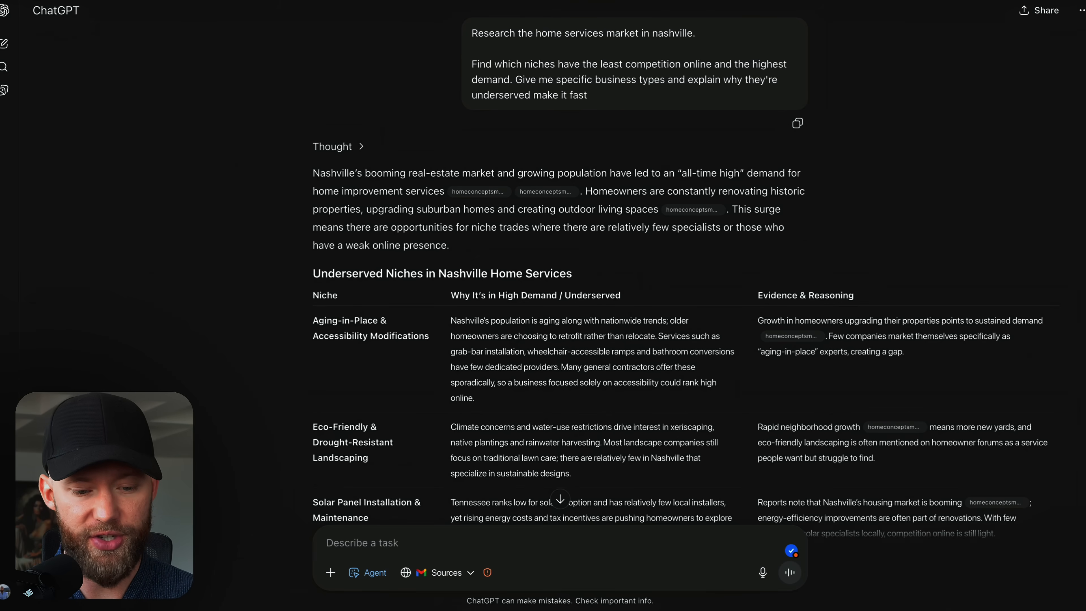
# Highlight the niche research prompt's requests for least online competition and specific business types.
pyautogui.moveTo(488, 33); pyautogui.dragTo(656, 33)
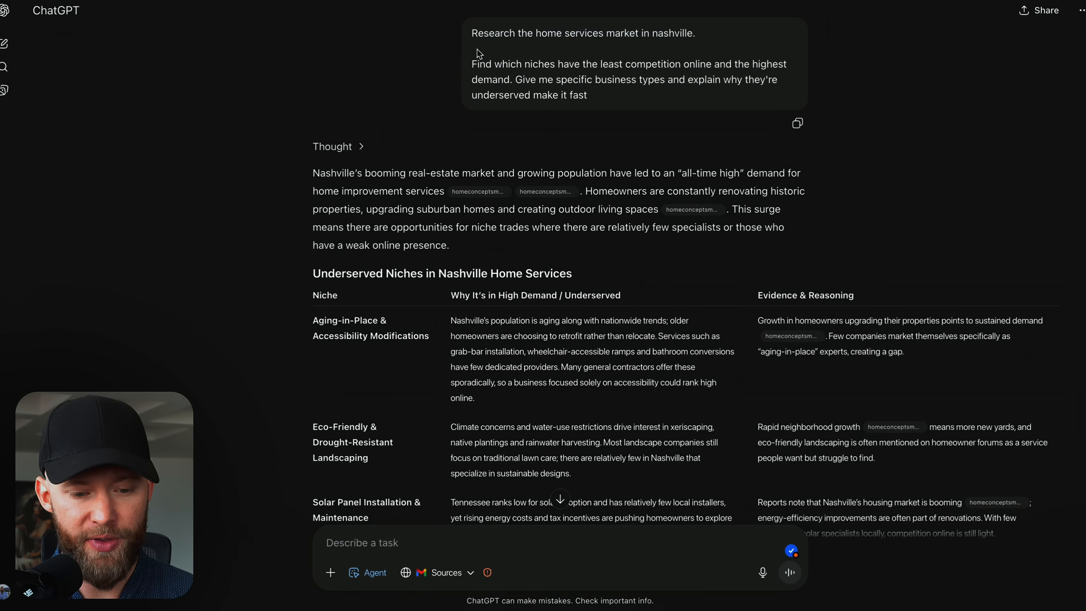
pyautogui.moveTo(657, 62)
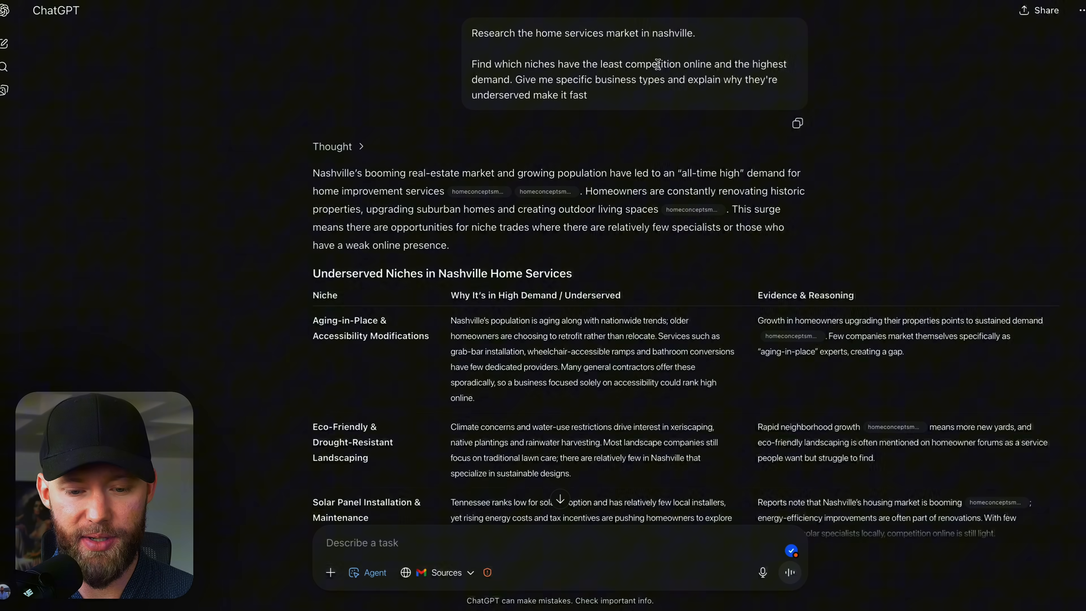
pyautogui.doubleClick(521, 79)
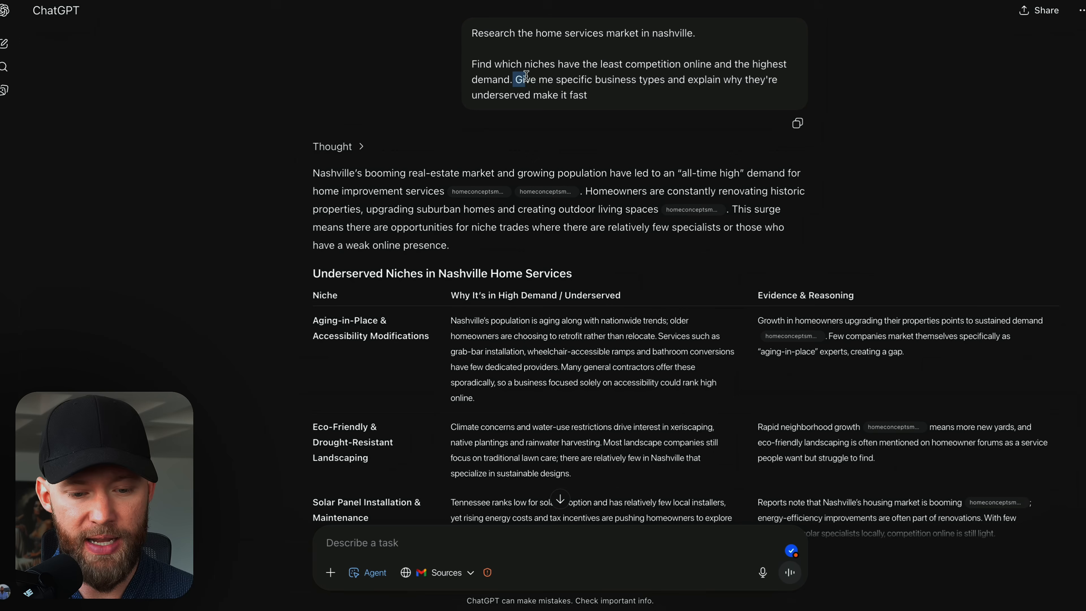
pyautogui.moveTo(515, 79); pyautogui.dragTo(713, 79)
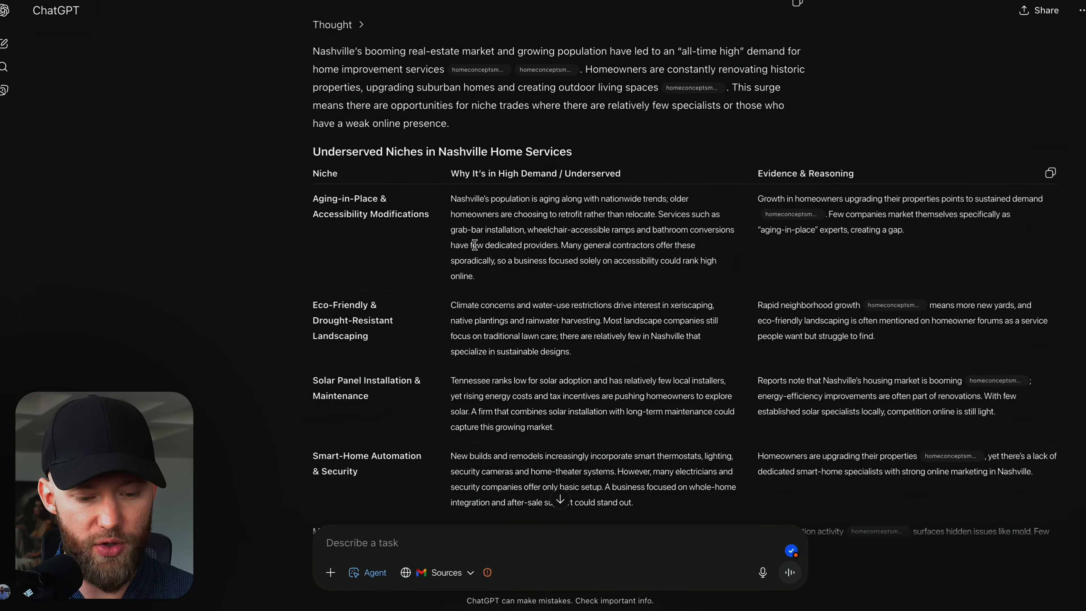
pyautogui.scroll(-3)
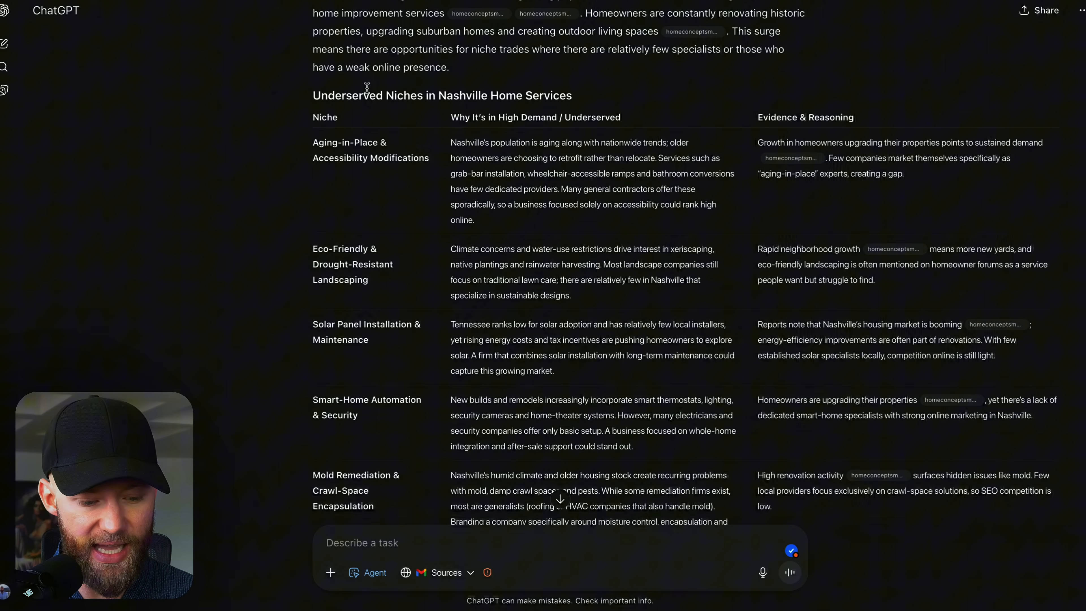
pyautogui.scroll(-3)
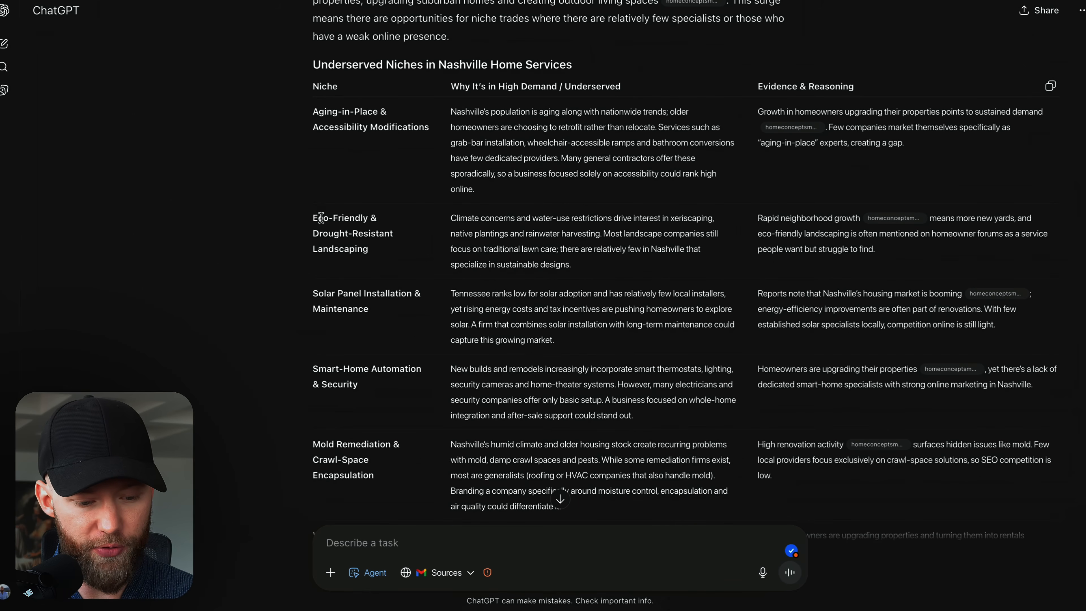
pyautogui.doubleClick(340, 249)
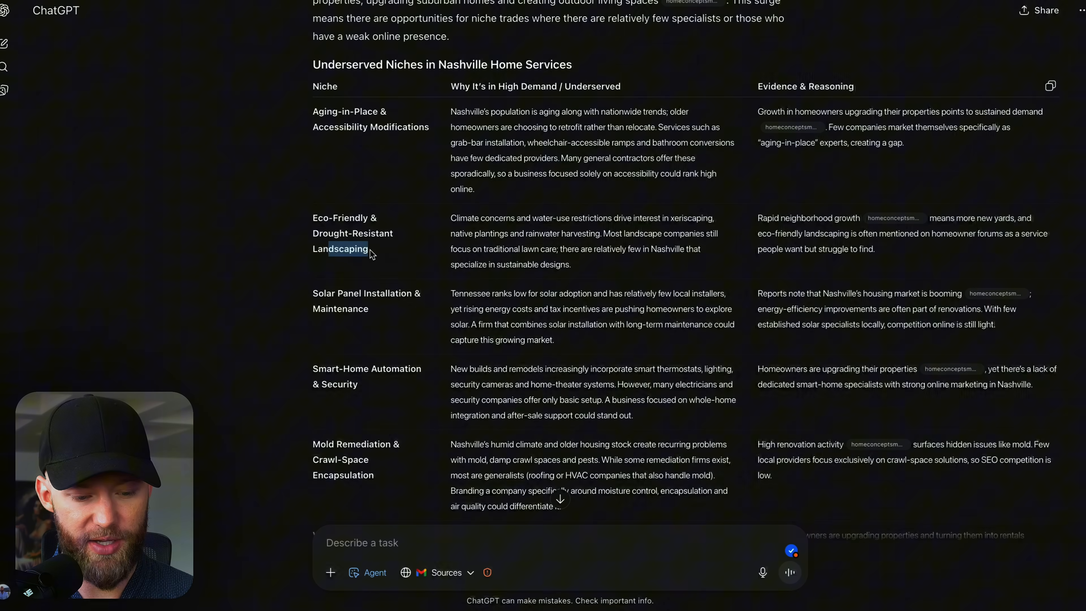
pyautogui.doubleClick(340, 248)
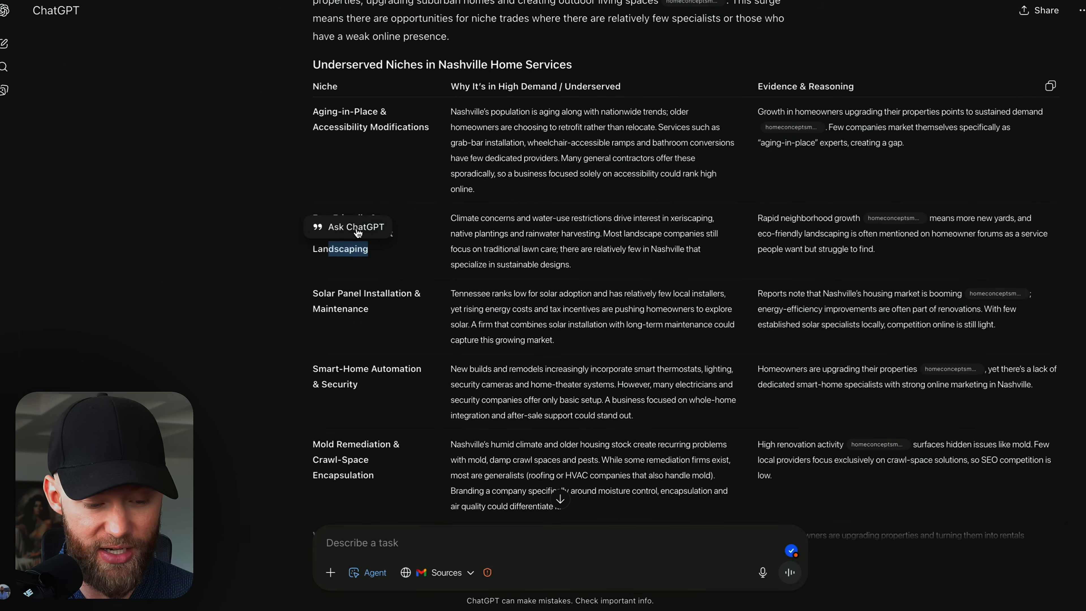
pyautogui.scroll(-3)
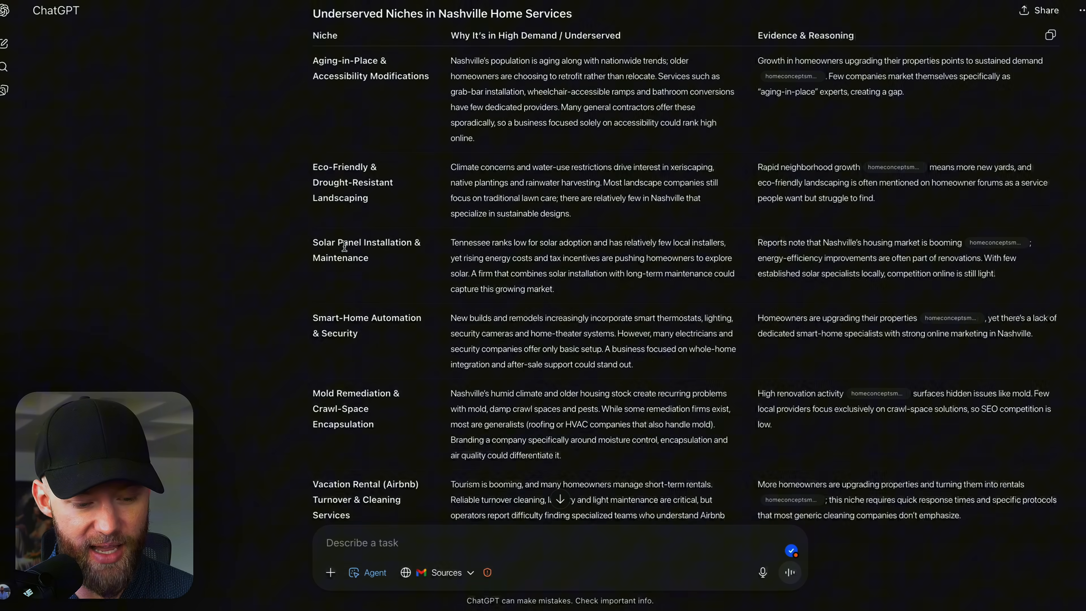
pyautogui.doubleClick(360, 243)
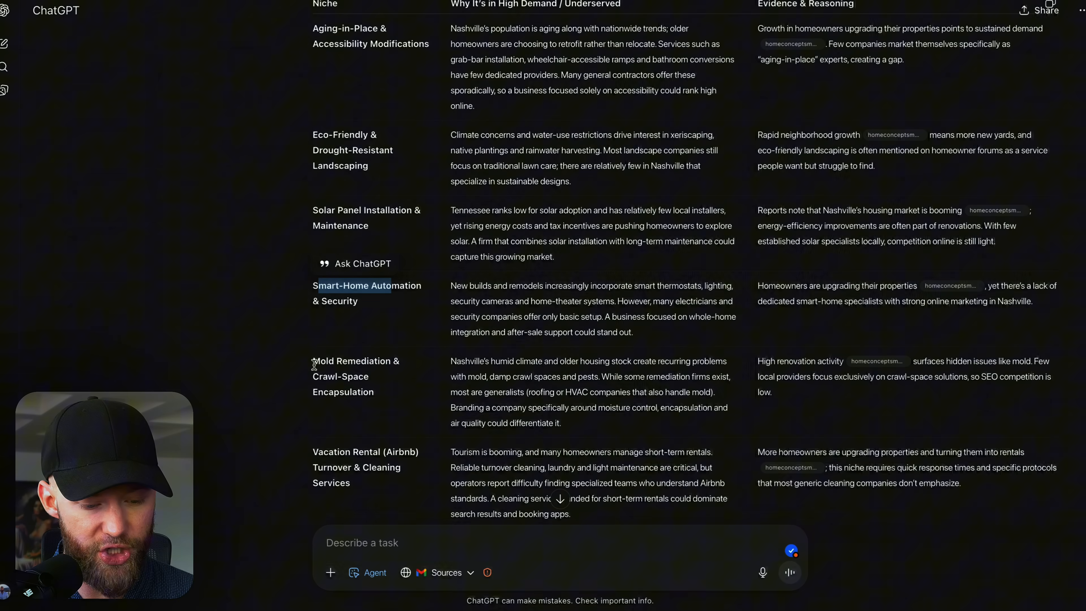
pyautogui.scroll(-3)
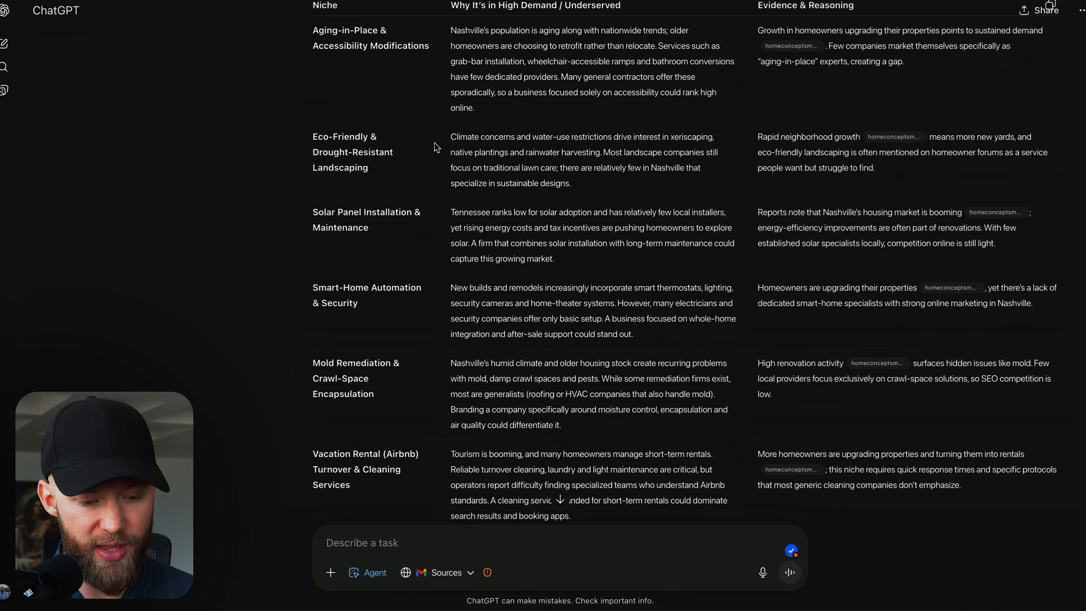
pyautogui.doubleClick(339, 212)
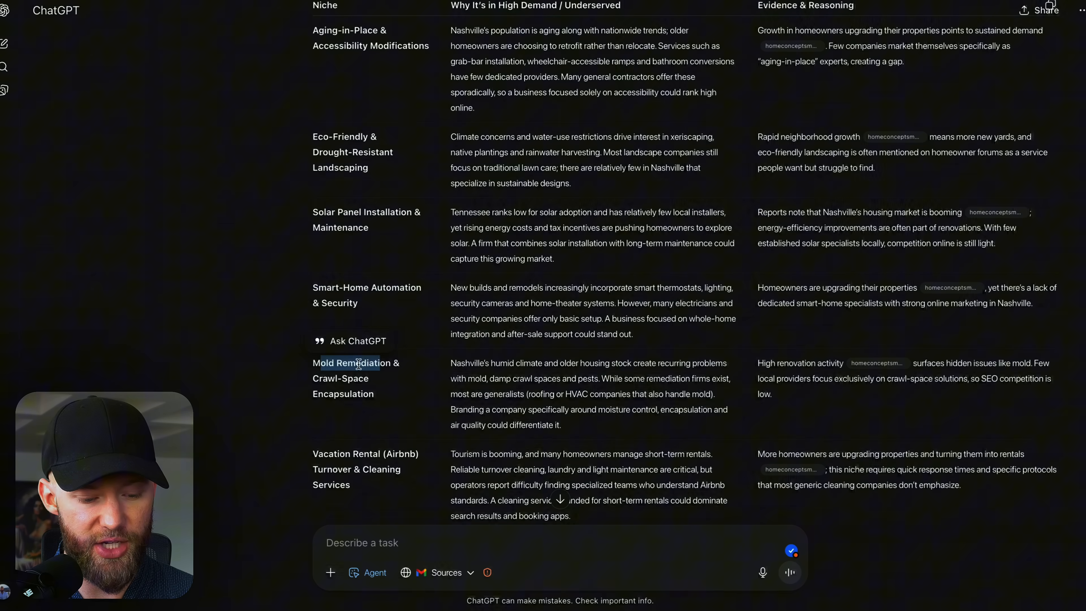
pyautogui.click(367, 321)
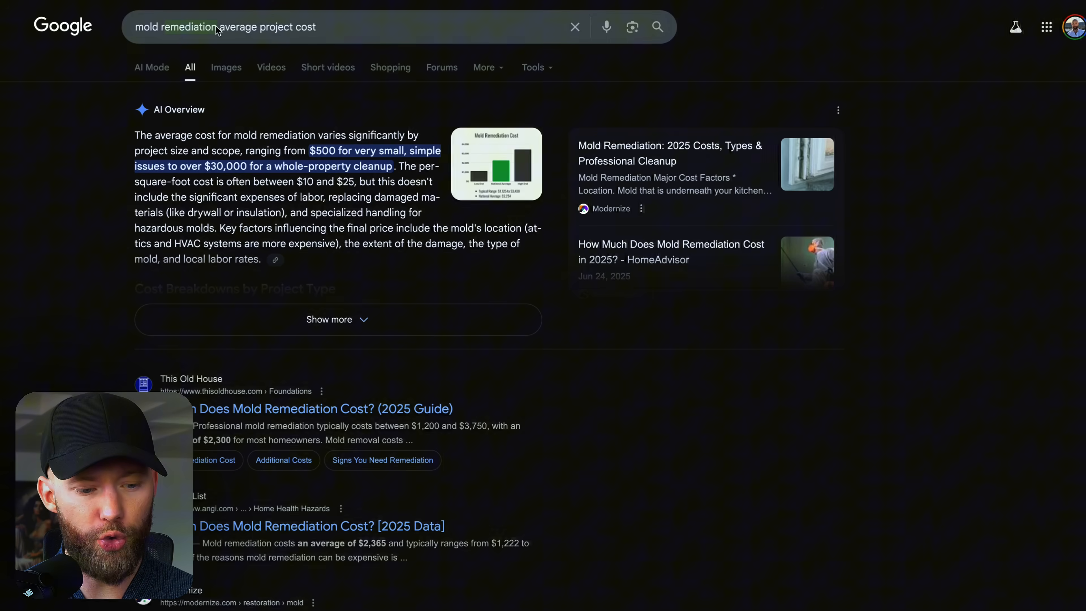
# Review the mold remediation cost overview, then search 'Smart-Home Automation & Security avg price'.
pyautogui.click(337, 319)
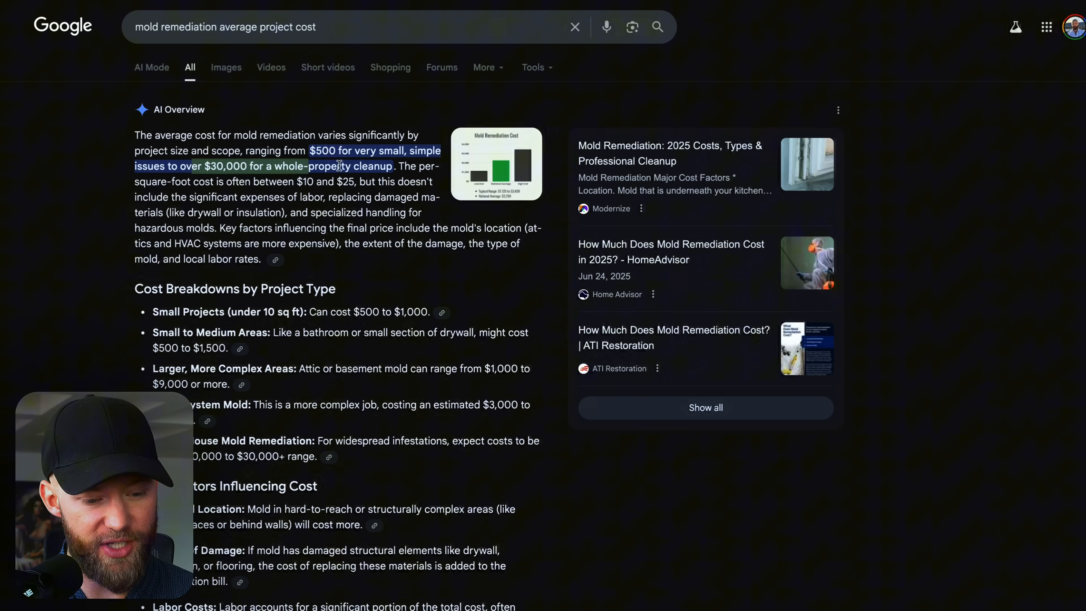
pyautogui.scroll(-3)
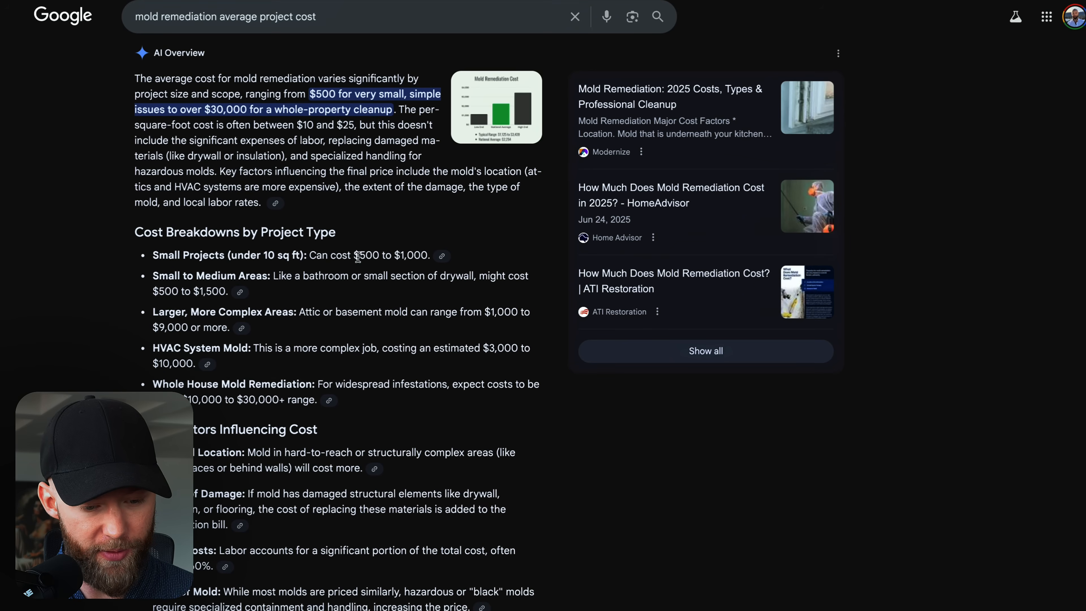
pyautogui.scroll(-3)
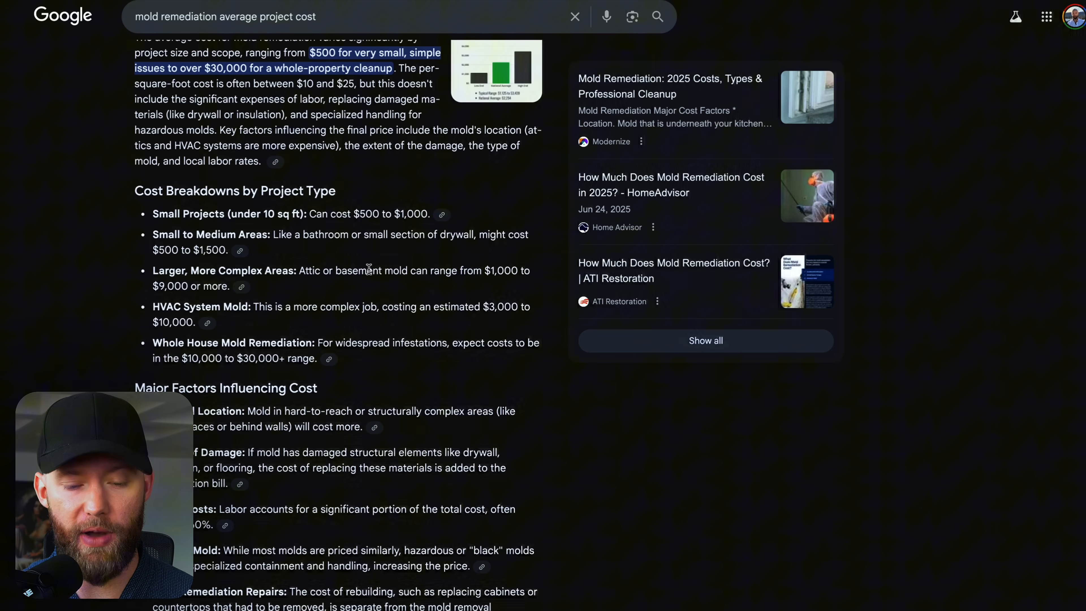
pyautogui.write('Smart-Home Automation & Security avg price')
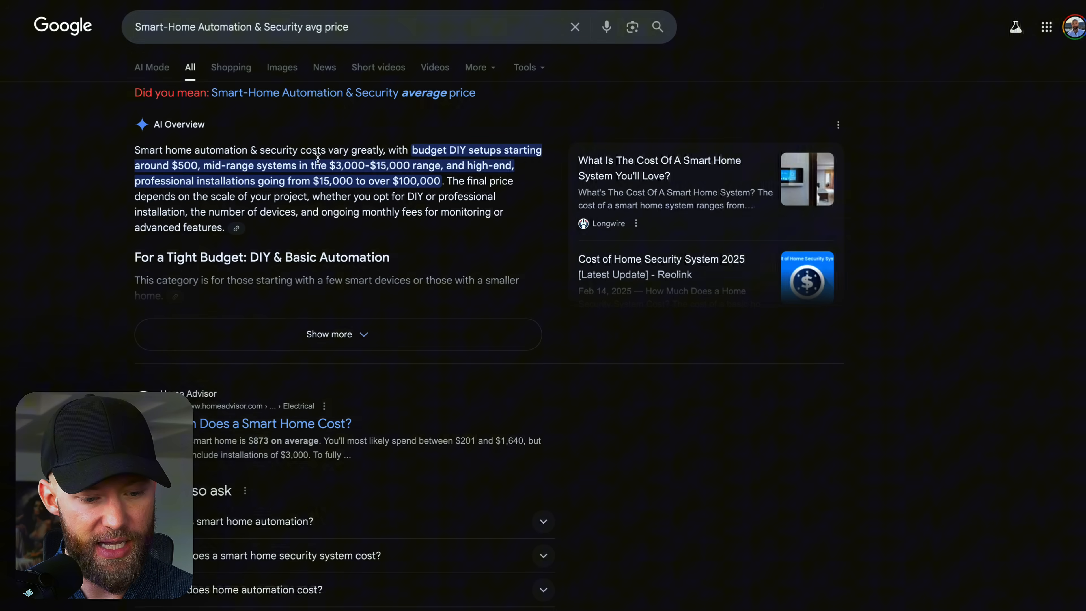
# Highlight text in the smart-home automation and security price summary.
pyautogui.doubleClick(250, 165)
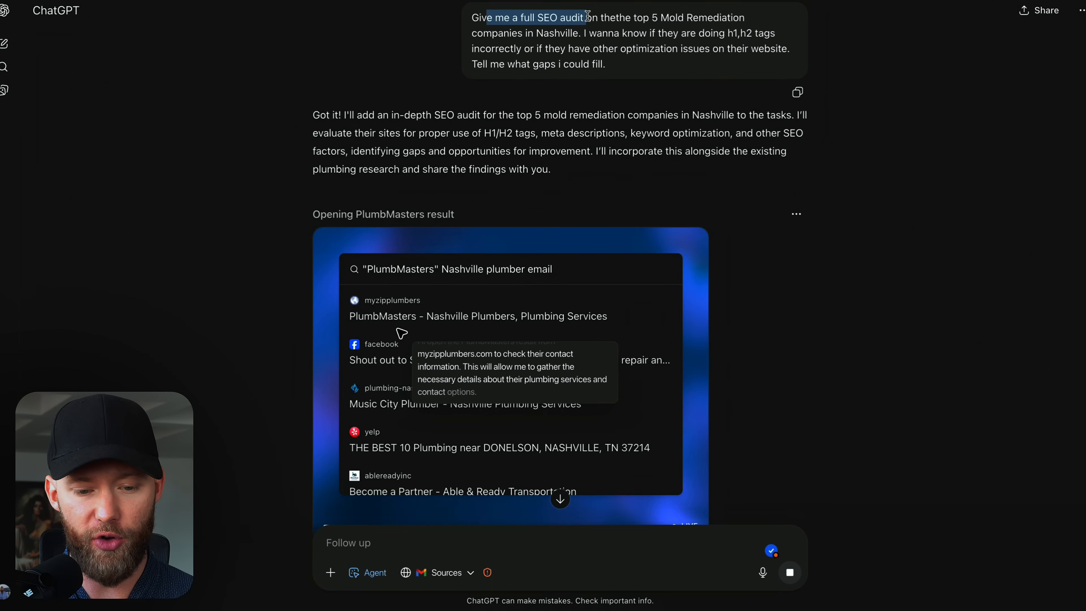
# Scroll through the SEO audit agent's progress on Nashville mold remediation companies.
pyautogui.scroll(-3)
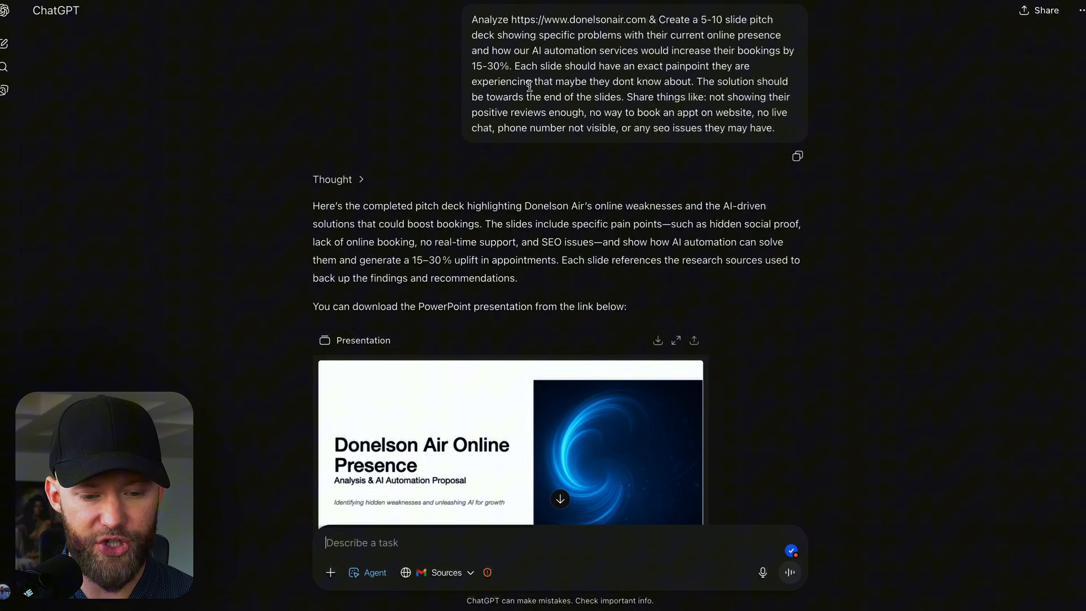
# Highlight the pitch deck prompt's 15-30% booking target, one-painpoint-per-slide rule and example pain points.
pyautogui.moveTo(491, 19); pyautogui.dragTo(641, 19)
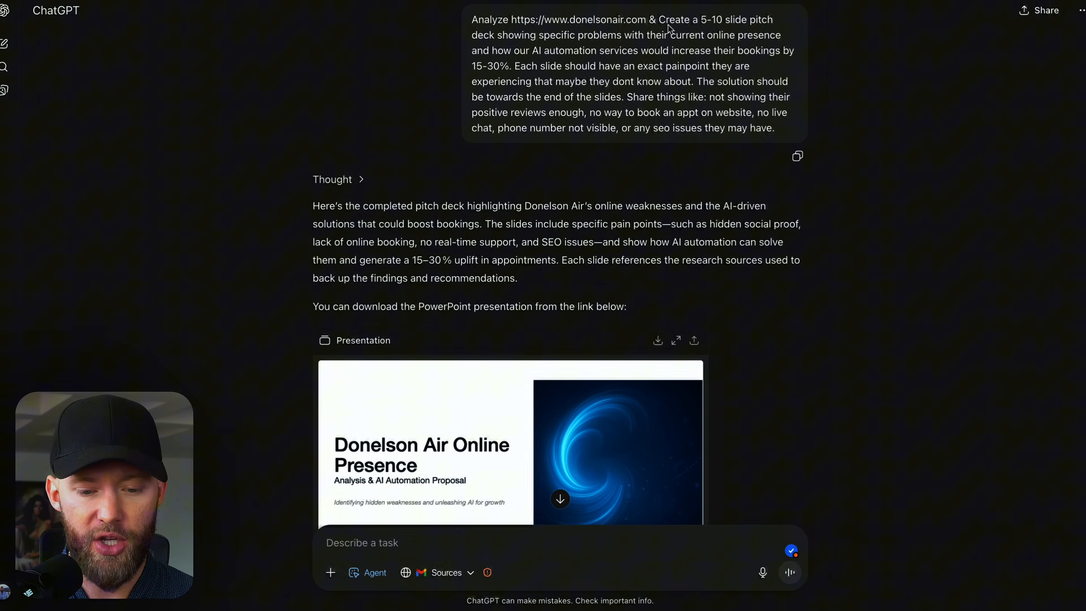
pyautogui.moveTo(515, 46)
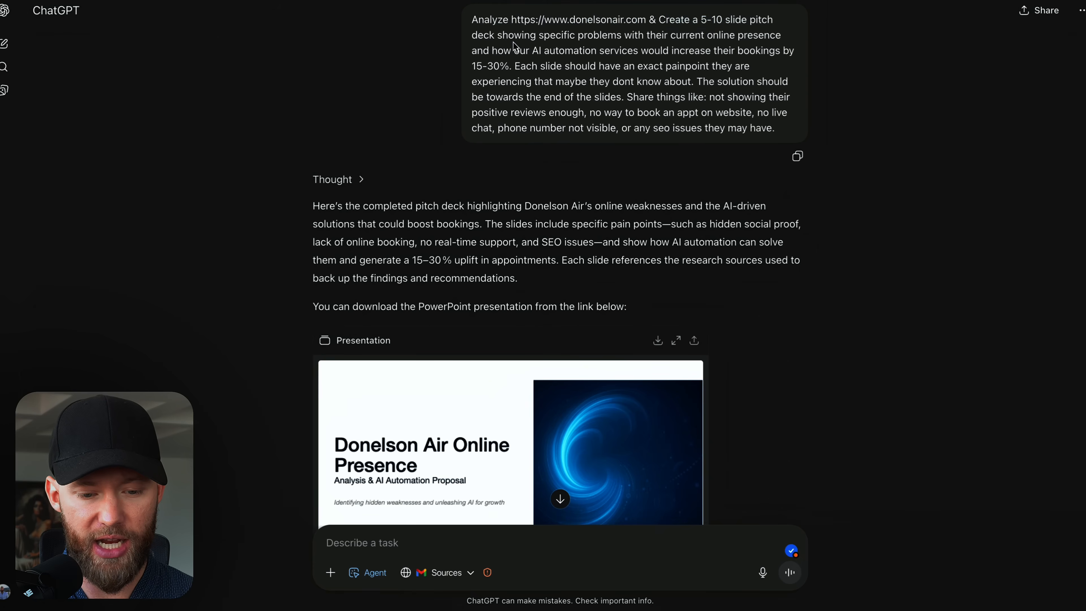
pyautogui.moveTo(505, 34); pyautogui.dragTo(682, 35)
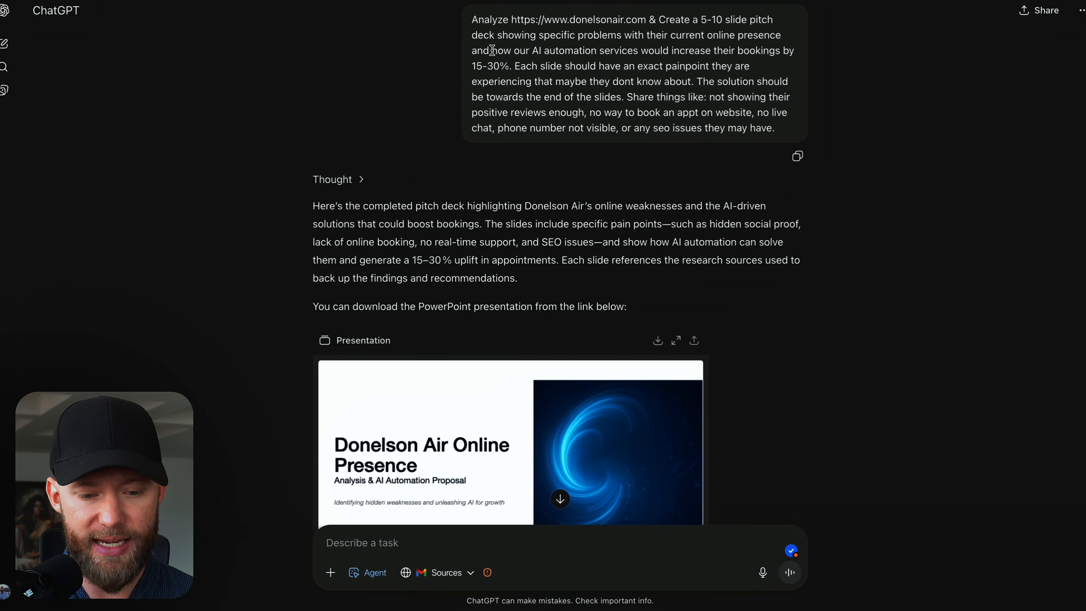
pyautogui.moveTo(491, 49); pyautogui.dragTo(709, 50)
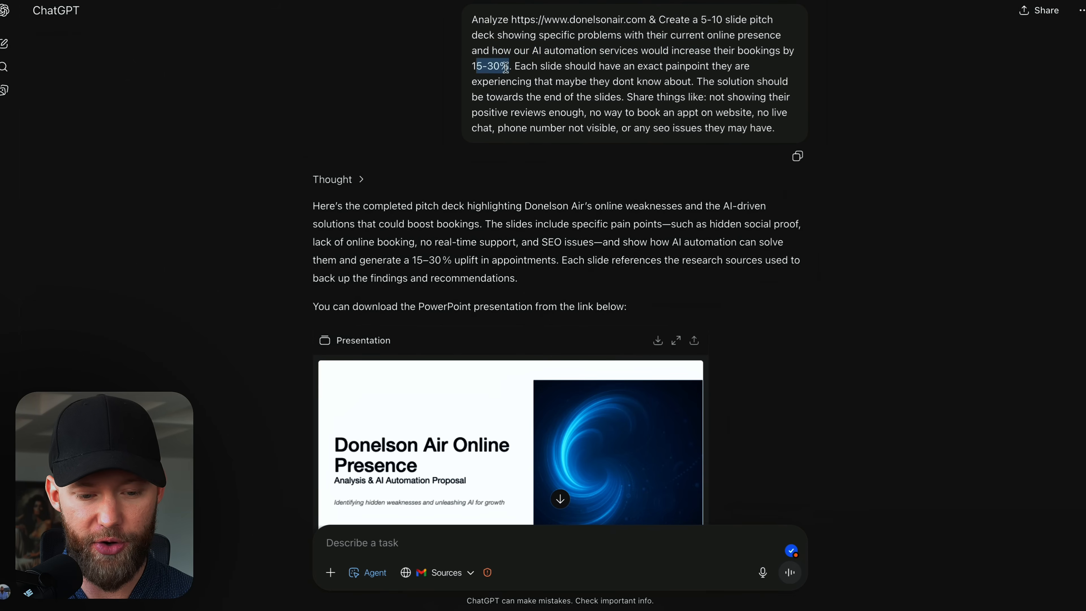
pyautogui.moveTo(509, 65); pyautogui.dragTo(731, 65)
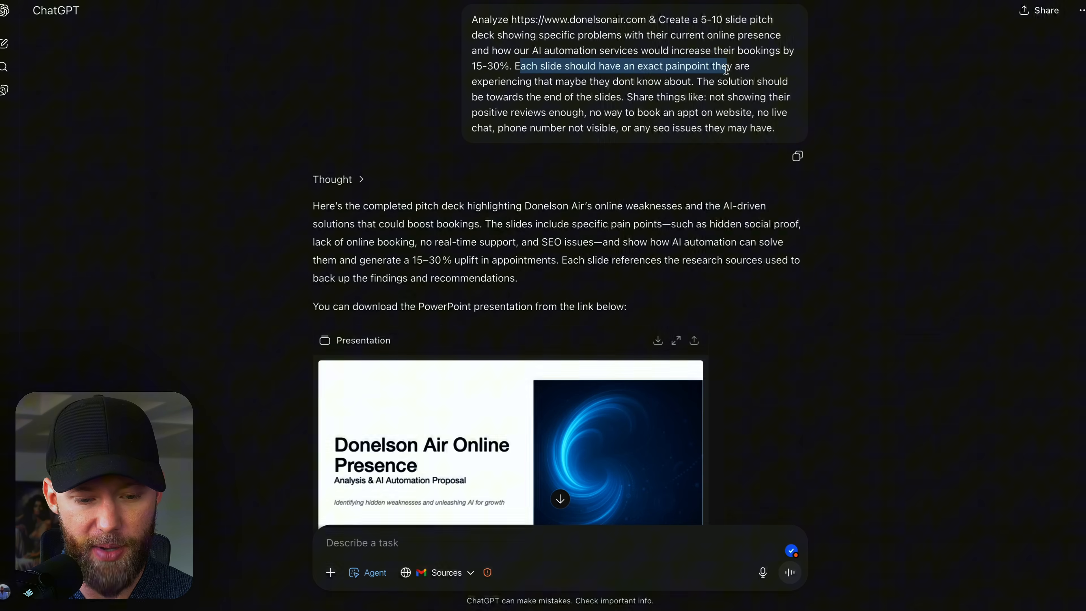
pyautogui.scroll(-3)
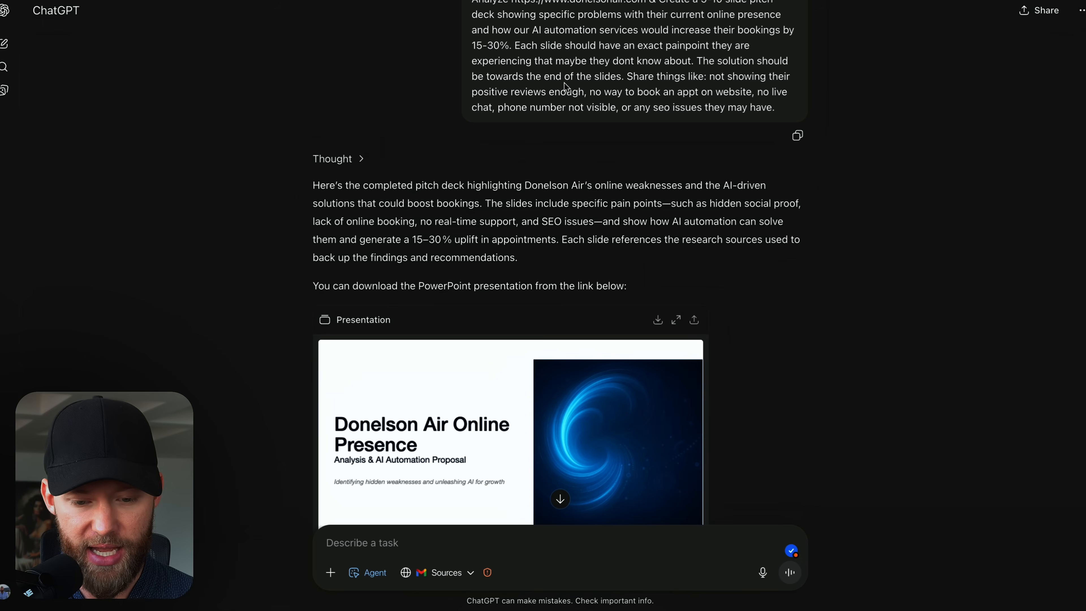
pyautogui.moveTo(554, 76); pyautogui.dragTo(610, 77)
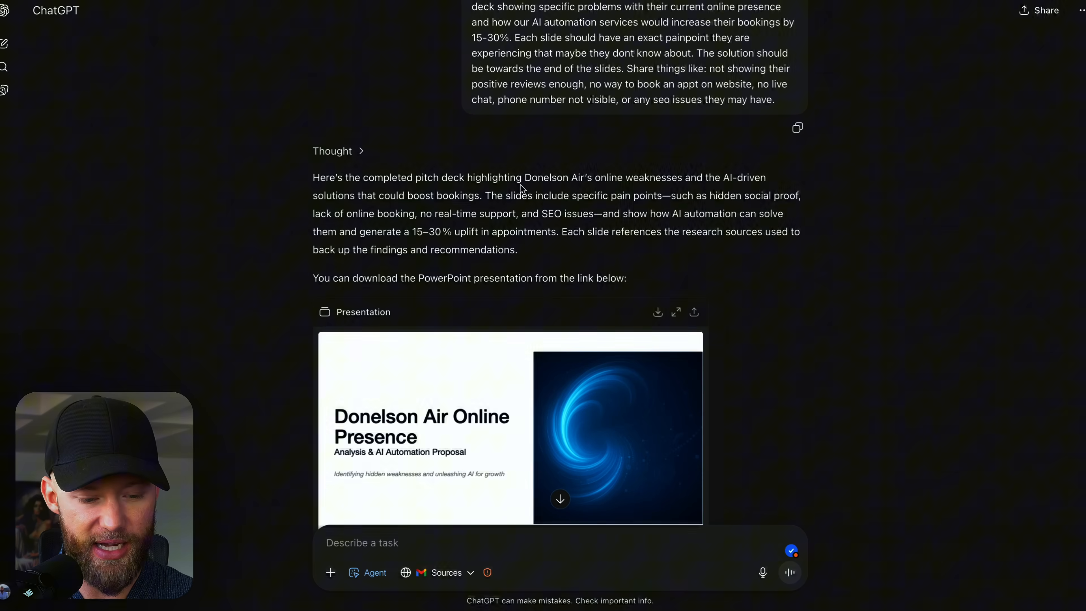
# Open the finished Donelson Air presentation in full preview.
pyautogui.scroll(-3)
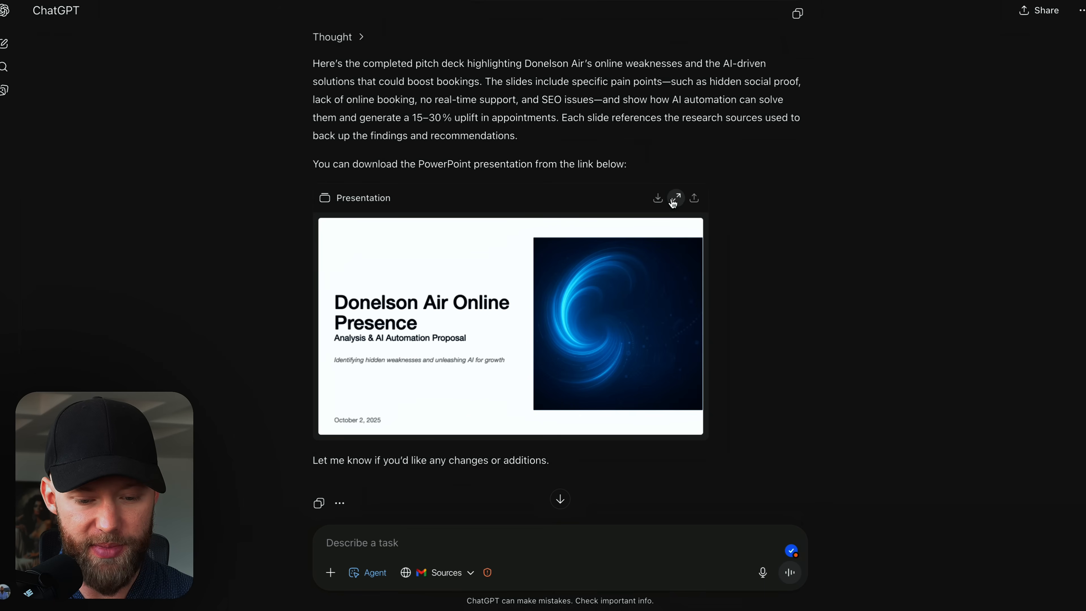
pyautogui.click(675, 198)
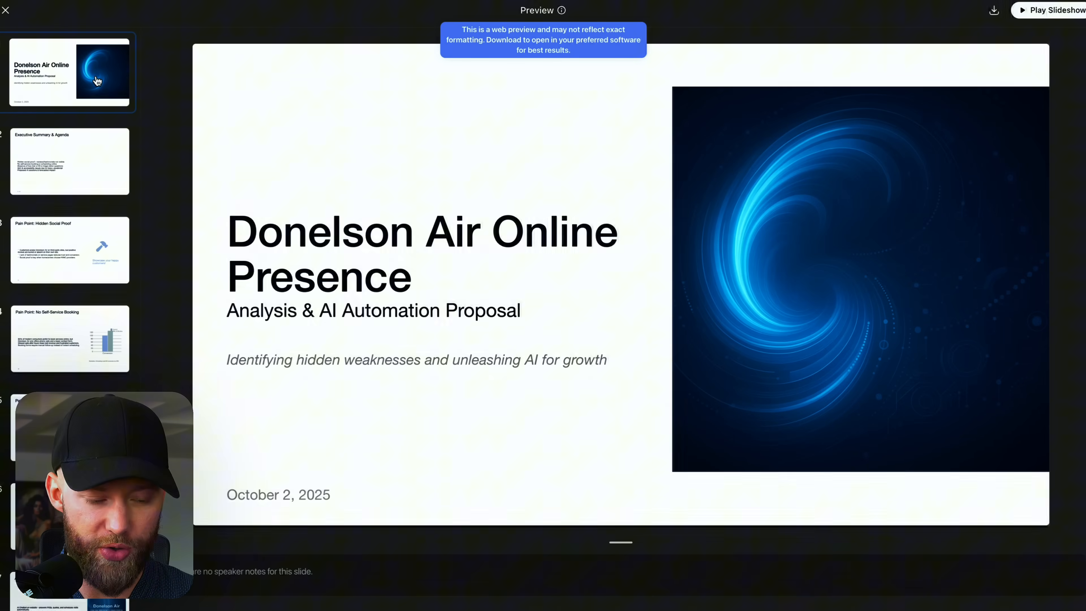
# Move through the deck's slides to the Hidden Social Proof slide.
pyautogui.click(69, 160)
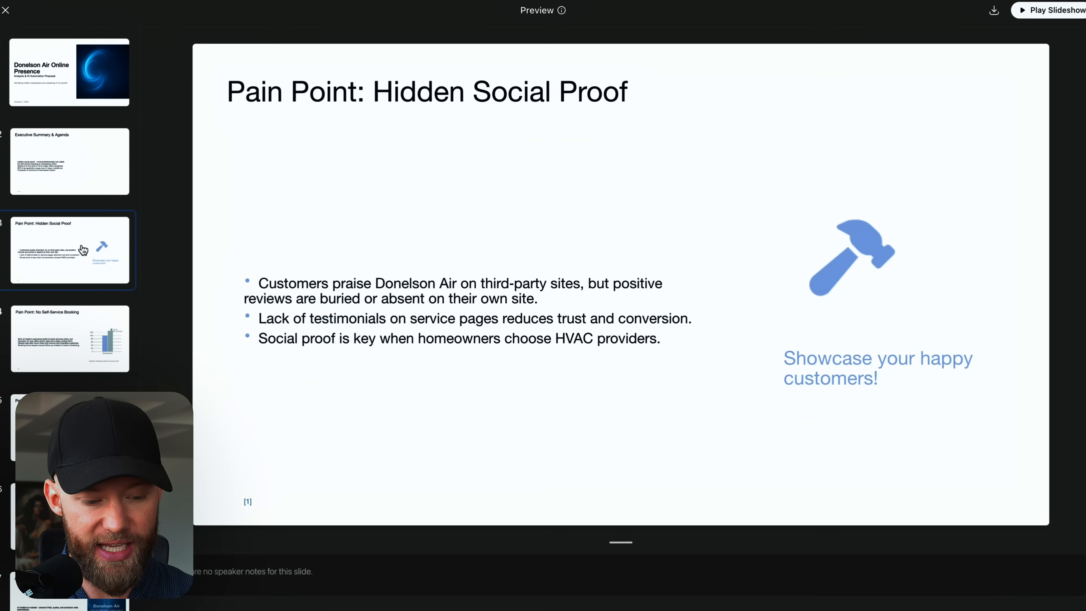
pyautogui.moveTo(84, 336)
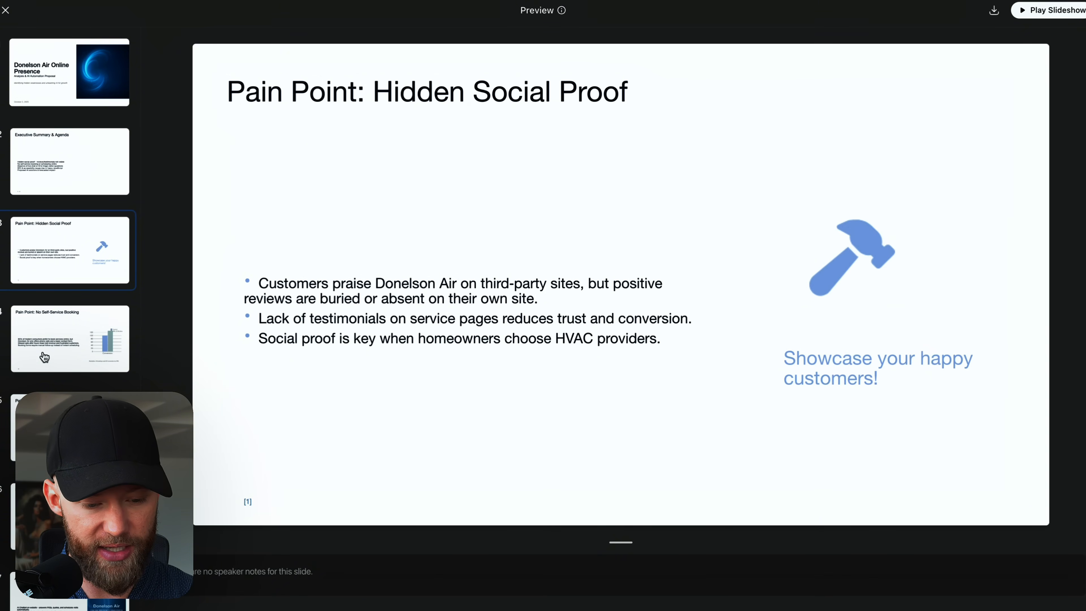
pyautogui.moveTo(450, 291)
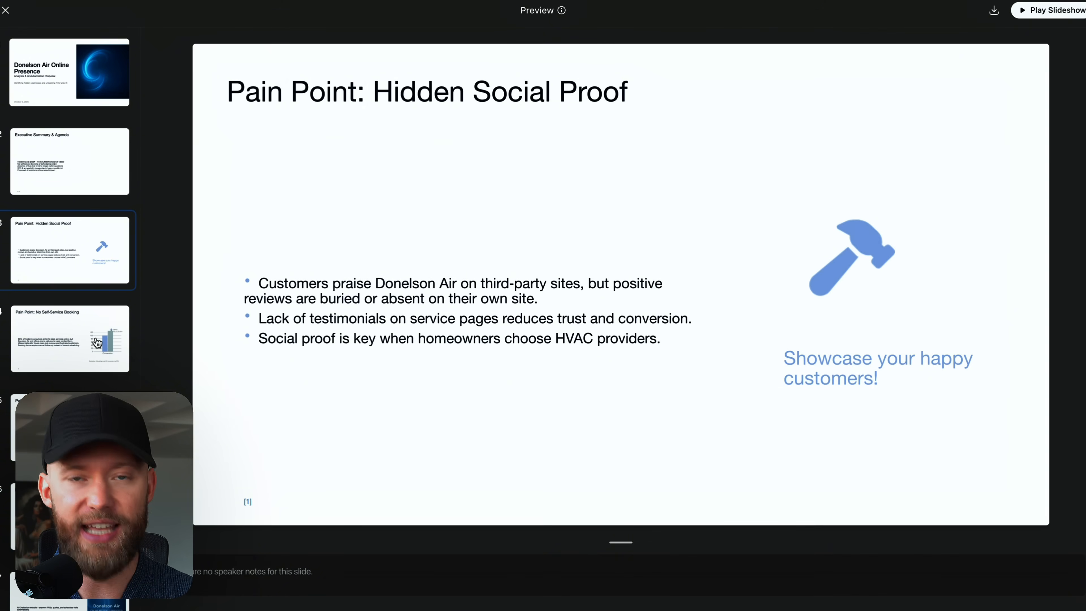
# Show the Pain Point: No Self-Service Booking slide.
pyautogui.click(69, 338)
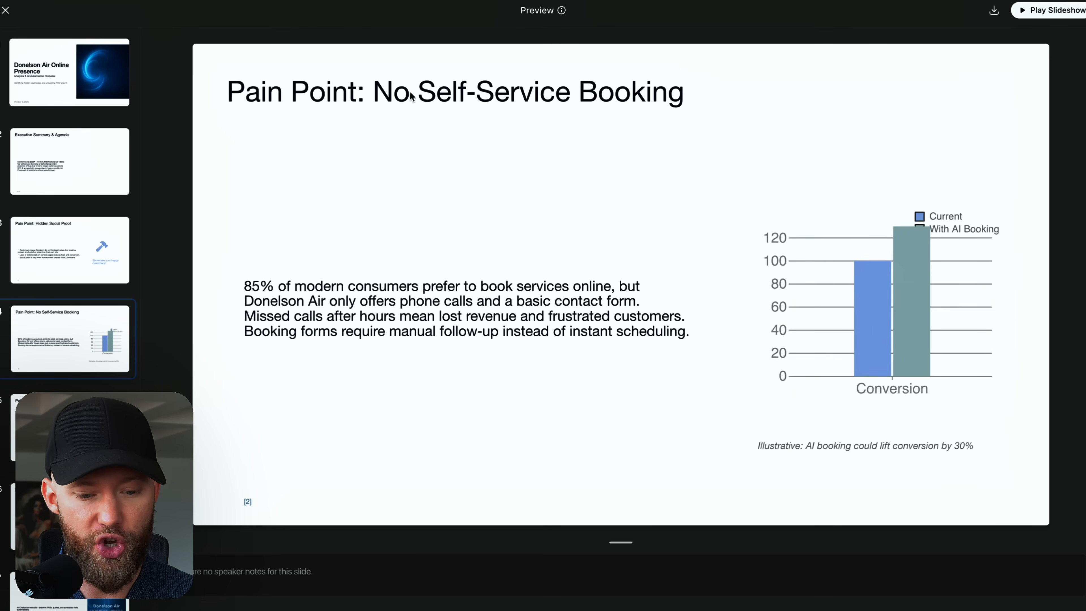
pyautogui.moveTo(329, 290)
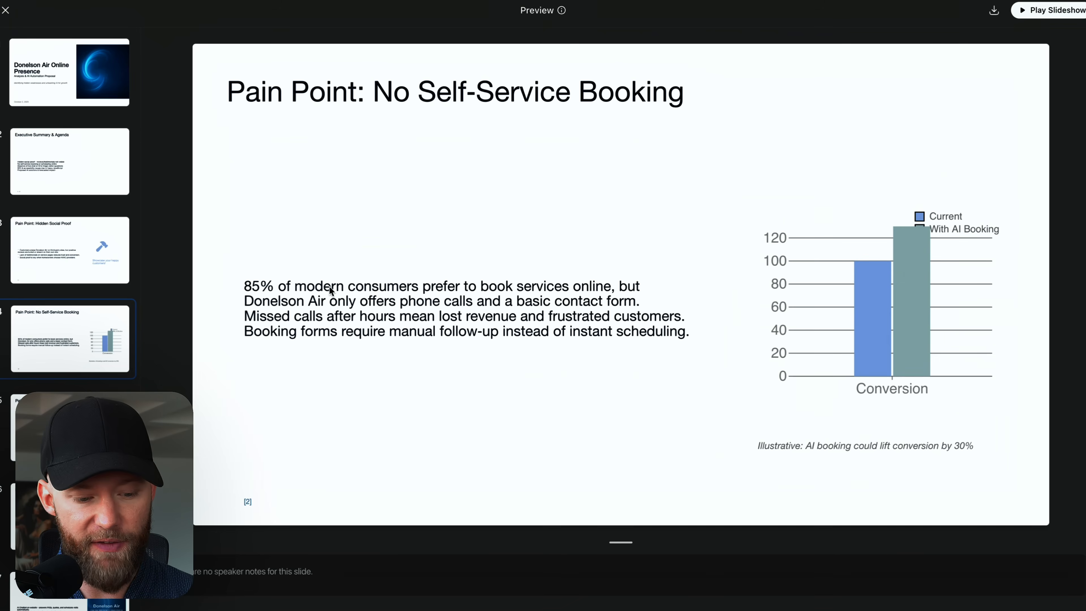
pyautogui.moveTo(519, 289)
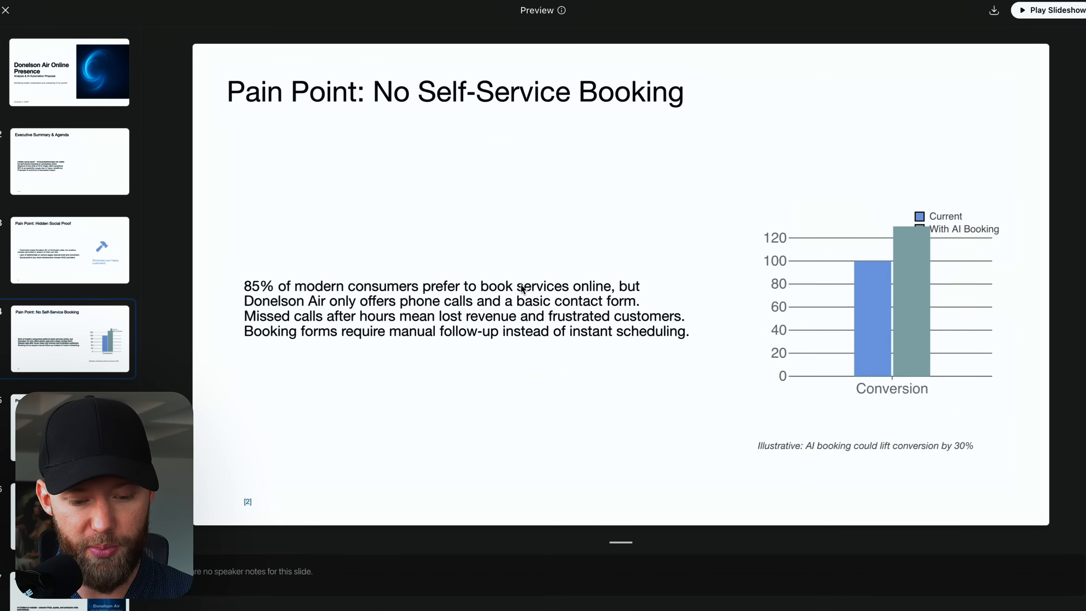
pyautogui.moveTo(315, 308)
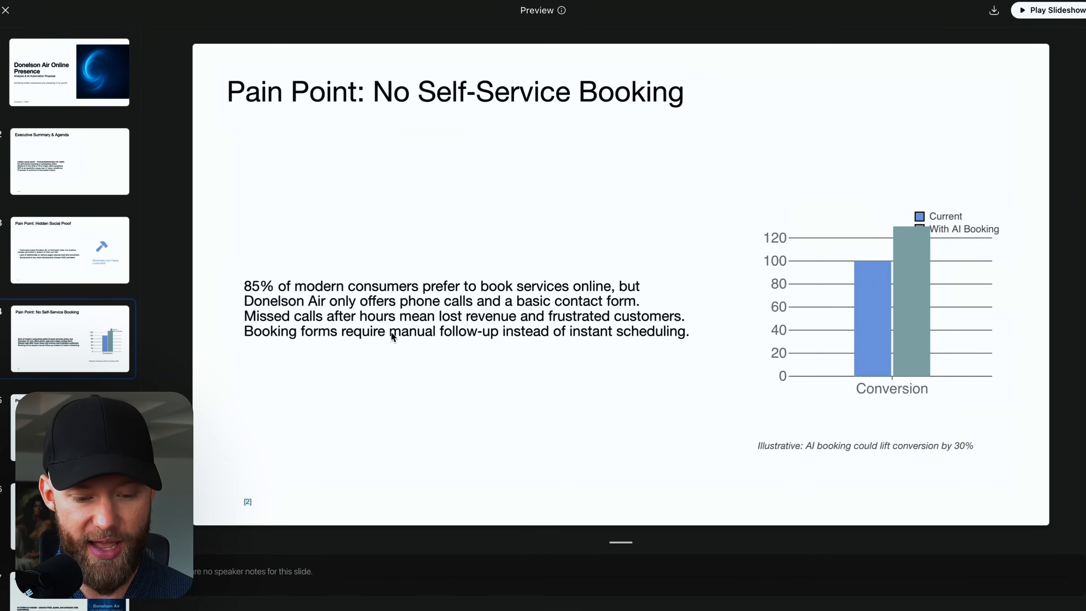
pyautogui.moveTo(262, 320)
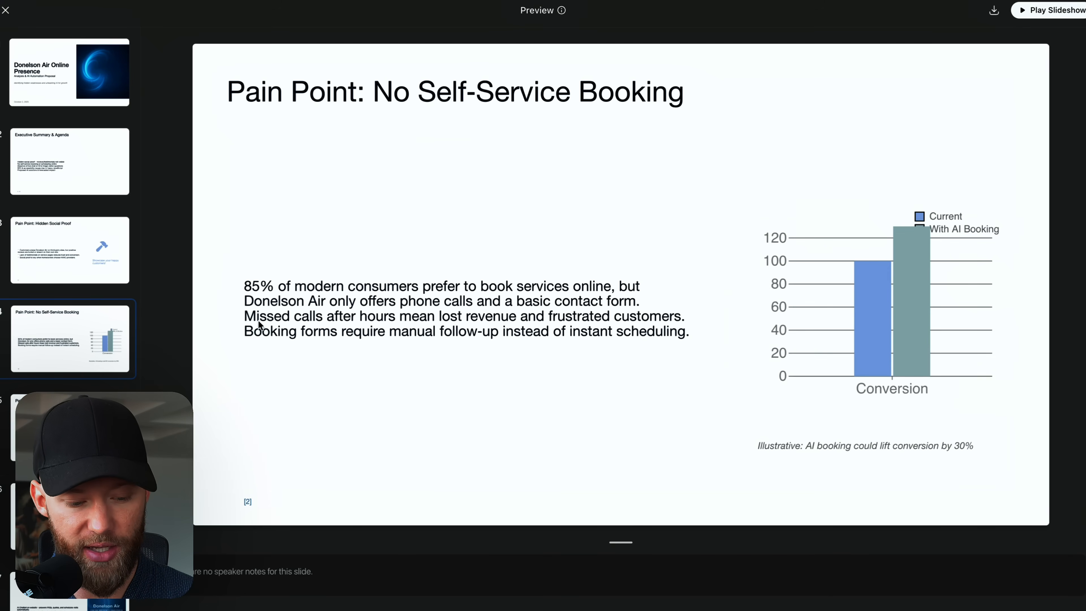
pyautogui.moveTo(394, 319)
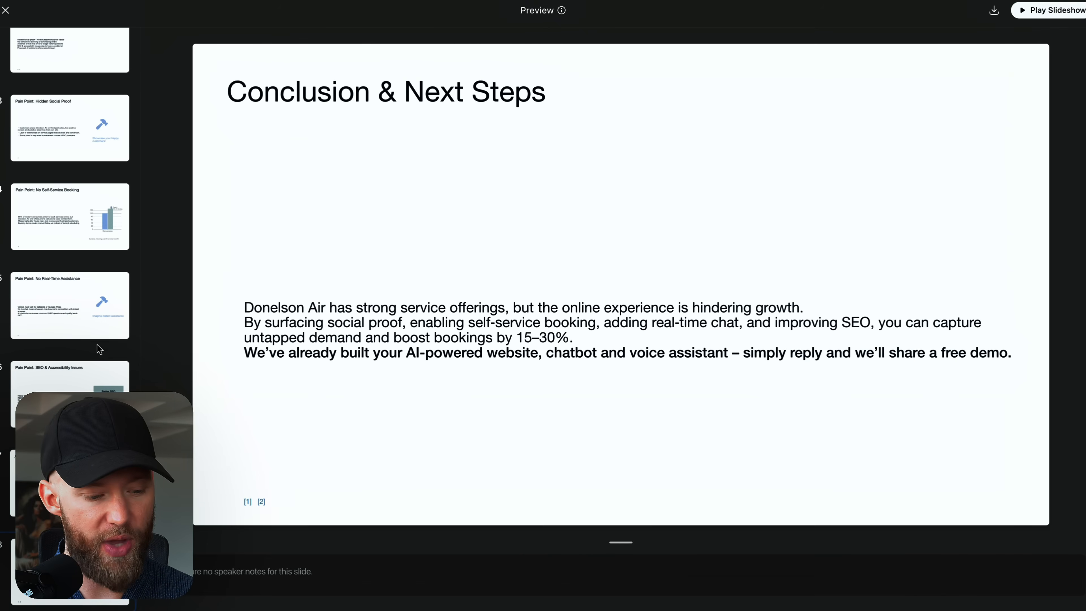
# Show the SEO & Accessibility Issues slide of the Donelson Air deck.
pyautogui.click(69, 393)
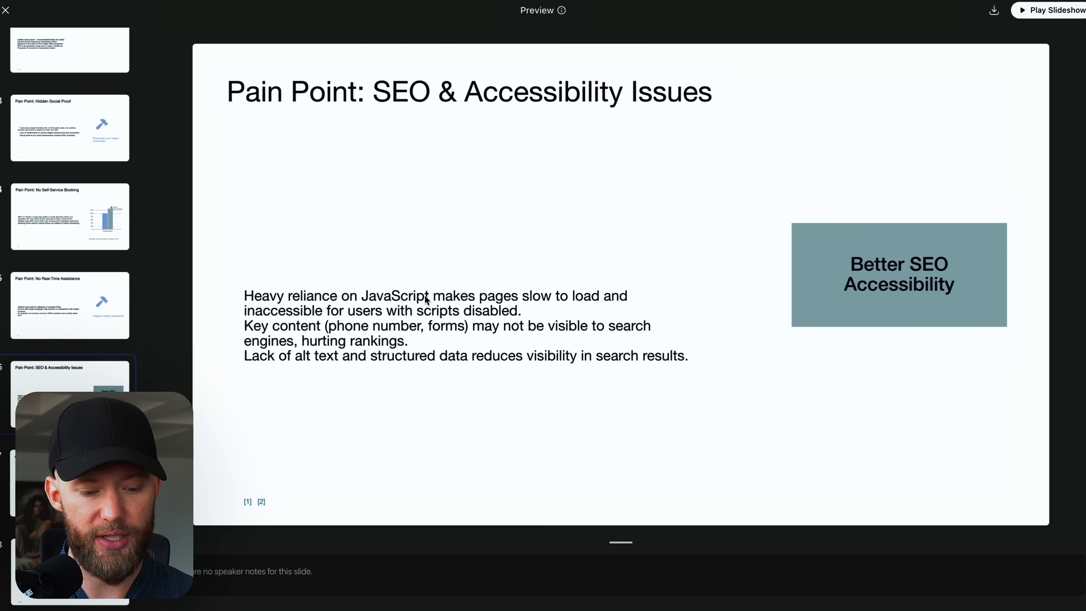
pyautogui.moveTo(412, 309)
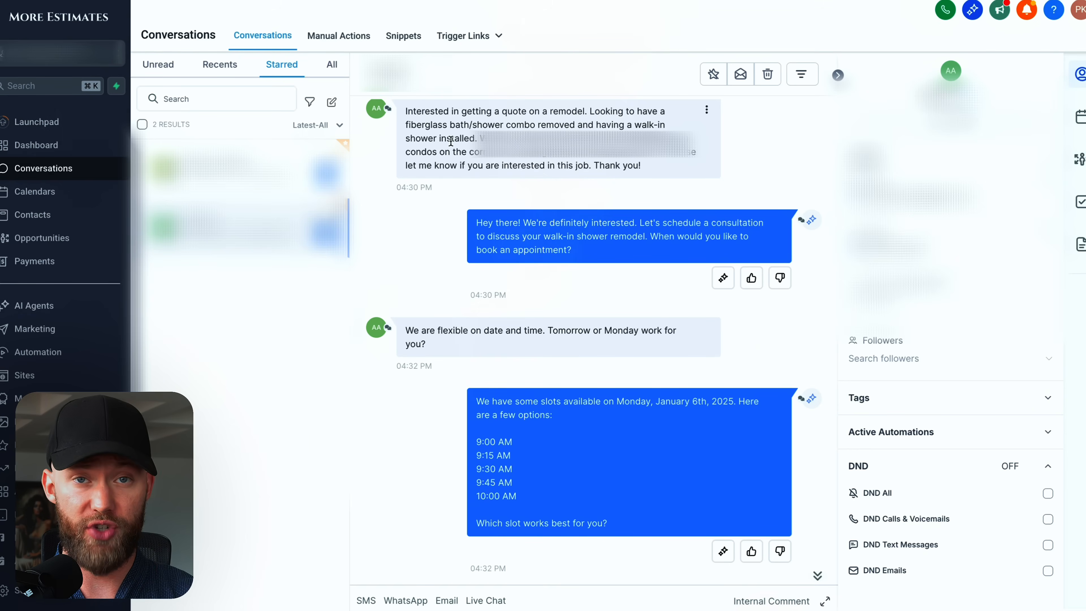
pyautogui.moveTo(408, 111); pyautogui.dragTo(444, 124)
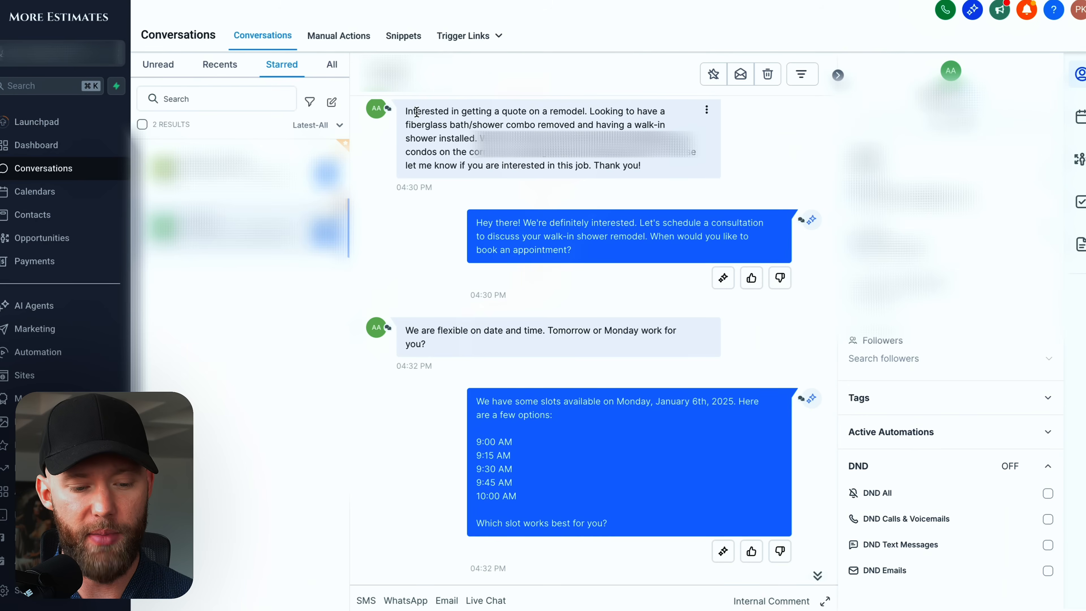
pyautogui.moveTo(405, 111); pyautogui.dragTo(486, 111)
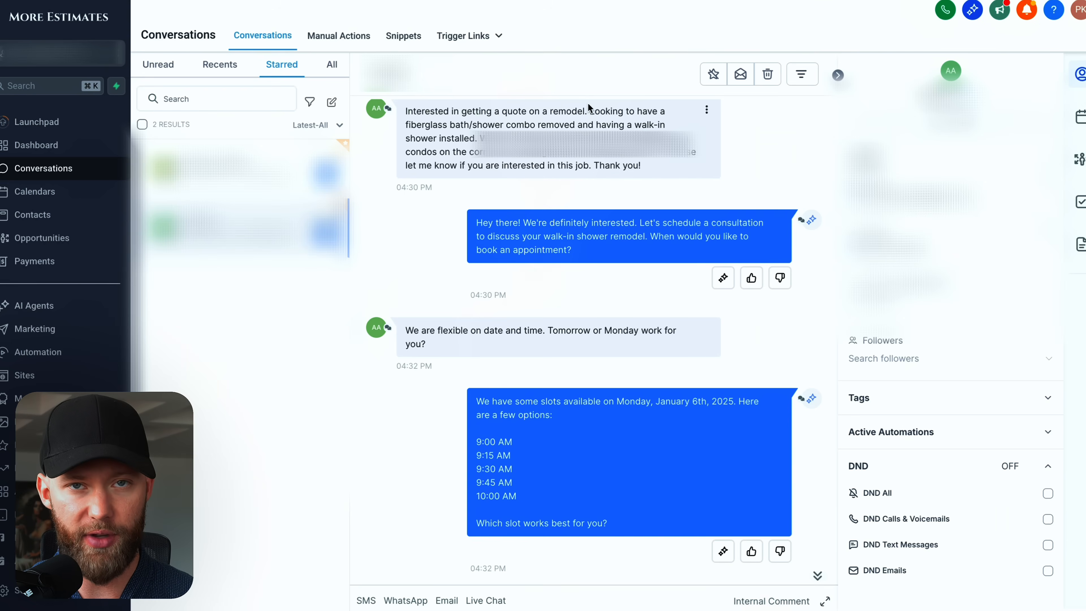
pyautogui.moveTo(424, 119)
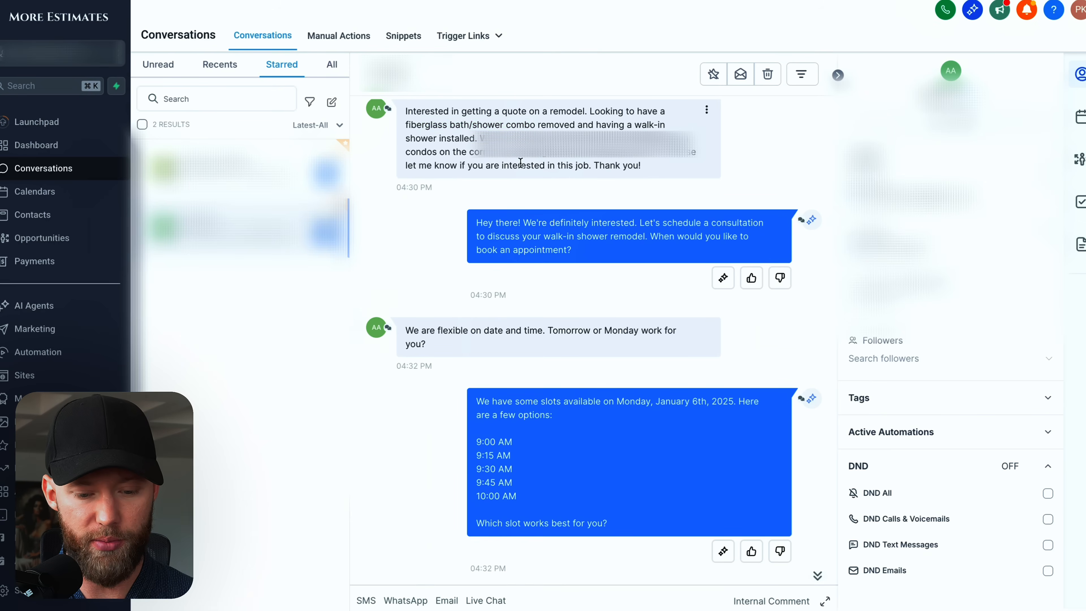
pyautogui.scroll(-3)
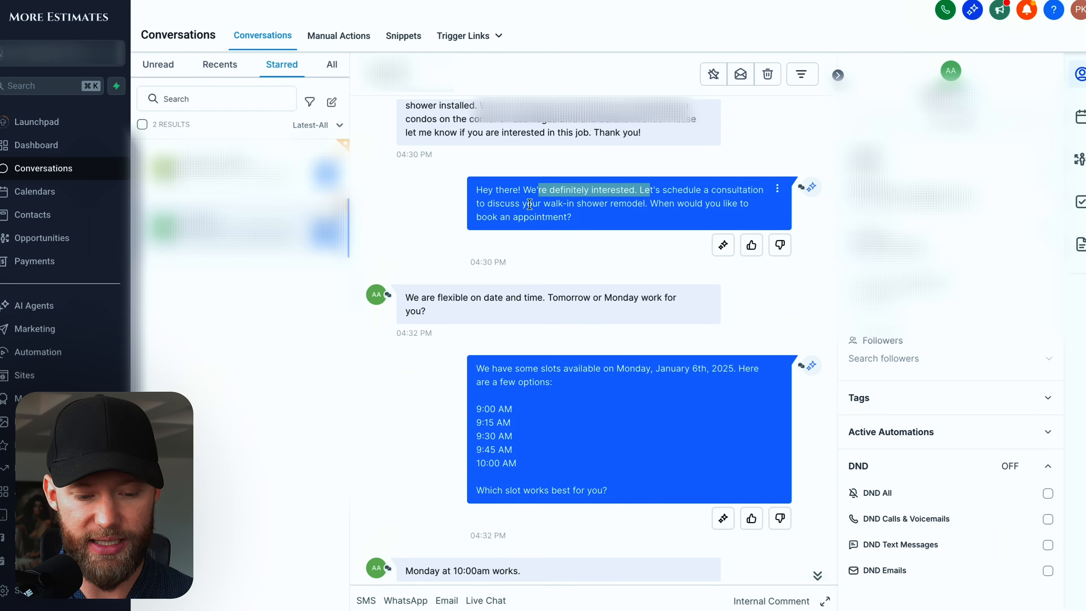
pyautogui.scroll(-3)
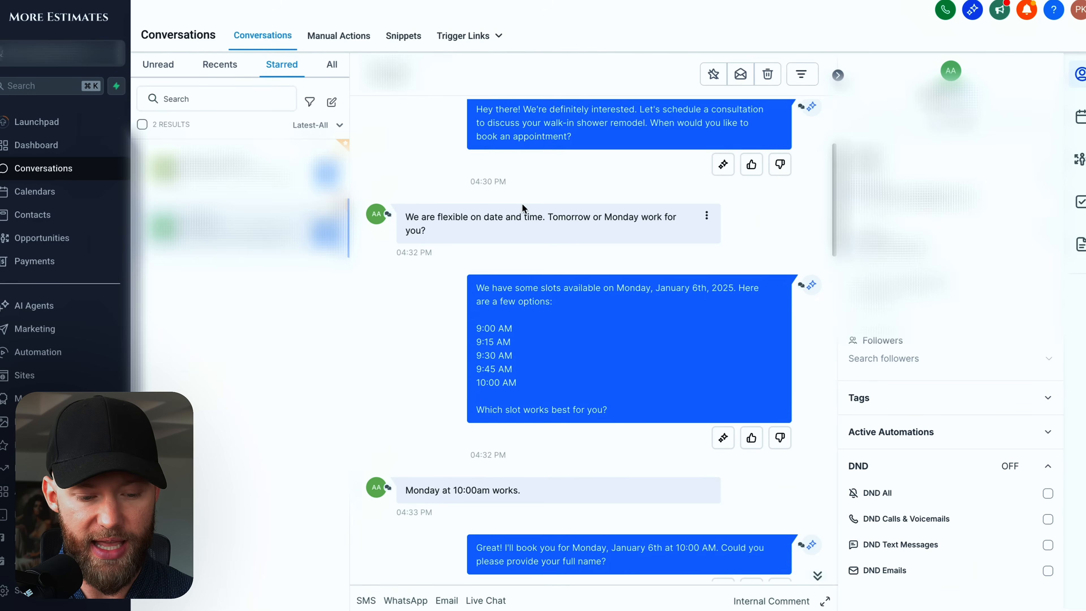
pyautogui.moveTo(612, 219)
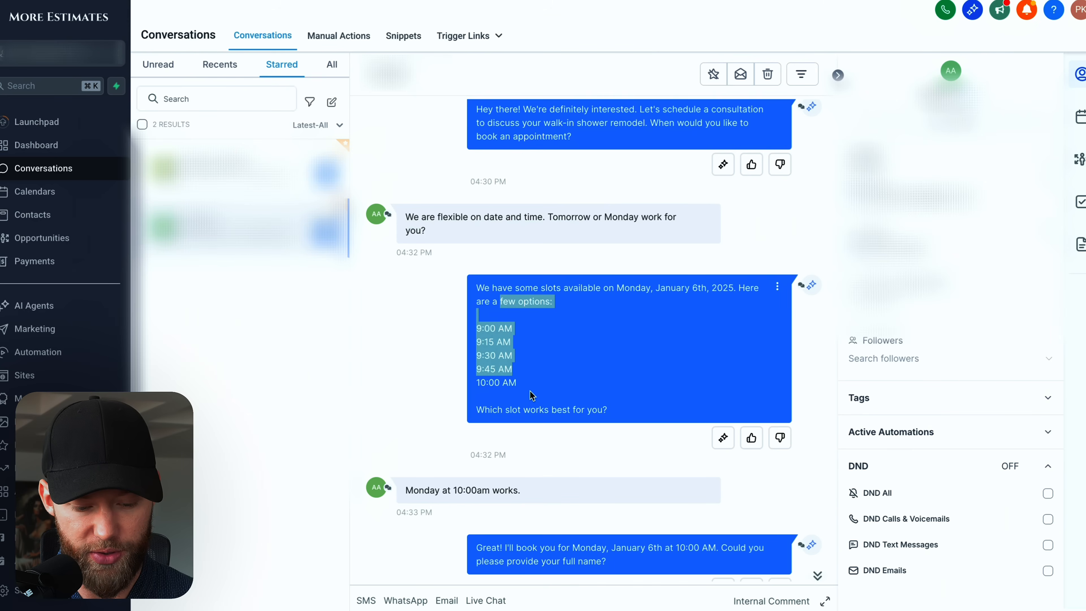
pyautogui.scroll(-3)
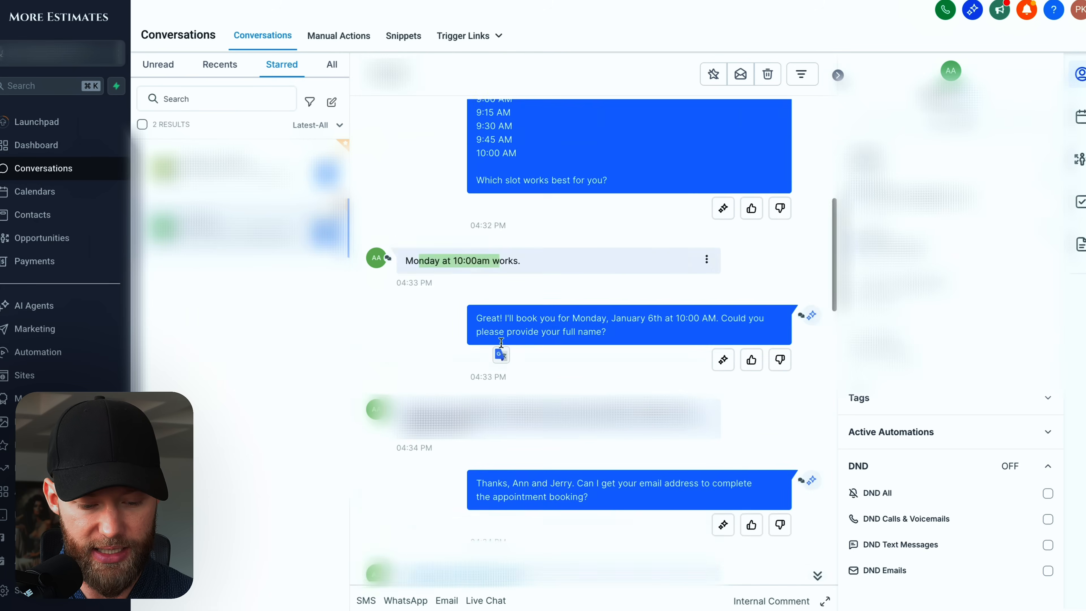
pyautogui.scroll(-3)
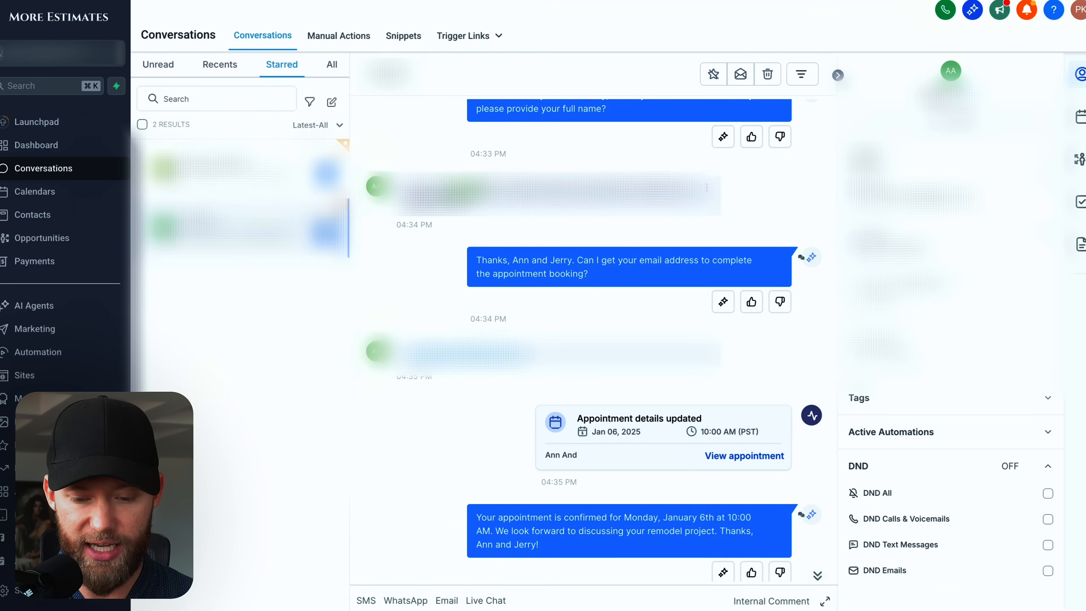
pyautogui.scroll(-3)
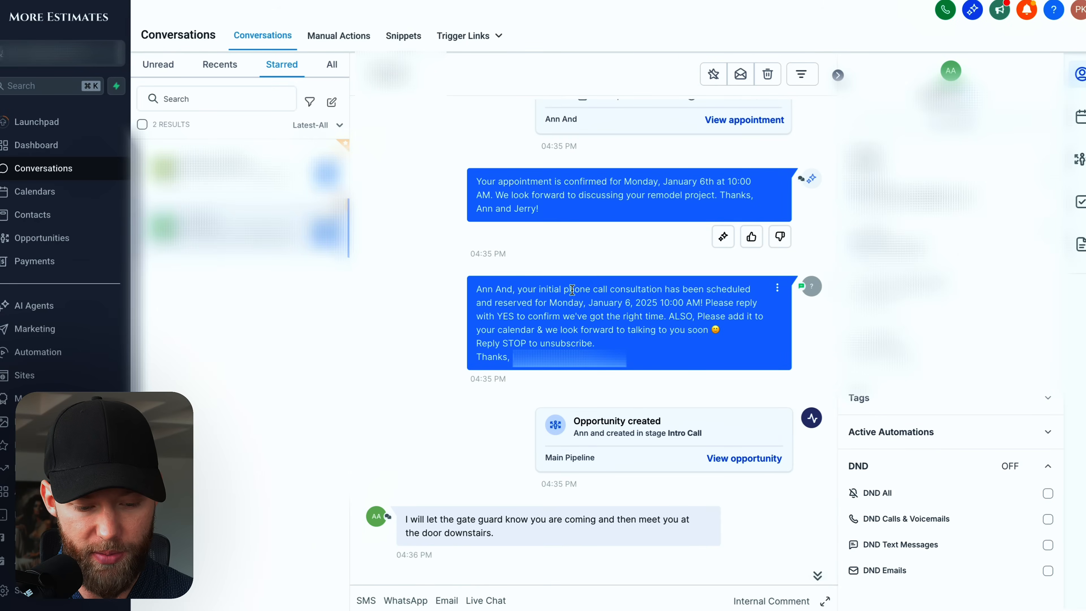
pyautogui.moveTo(525, 289); pyautogui.dragTo(706, 289)
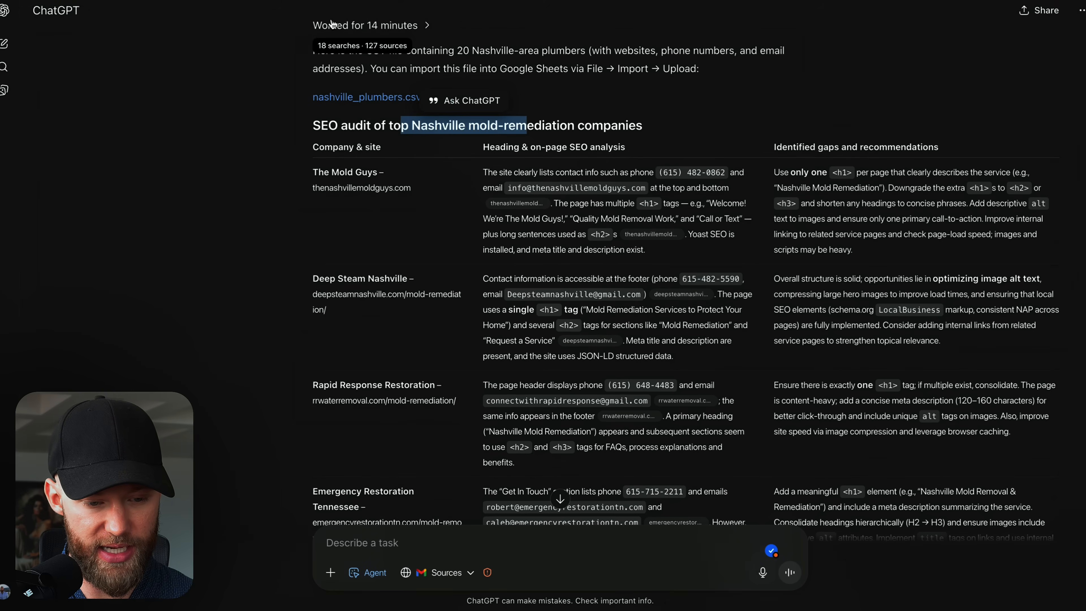
pyautogui.scroll(-3)
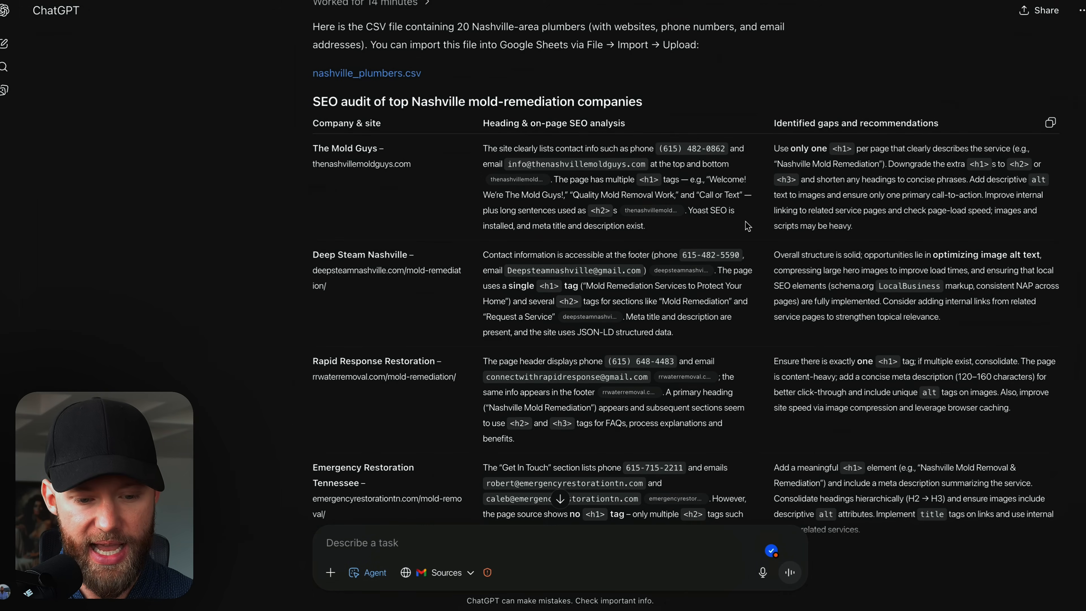
pyautogui.doubleClick(553, 122)
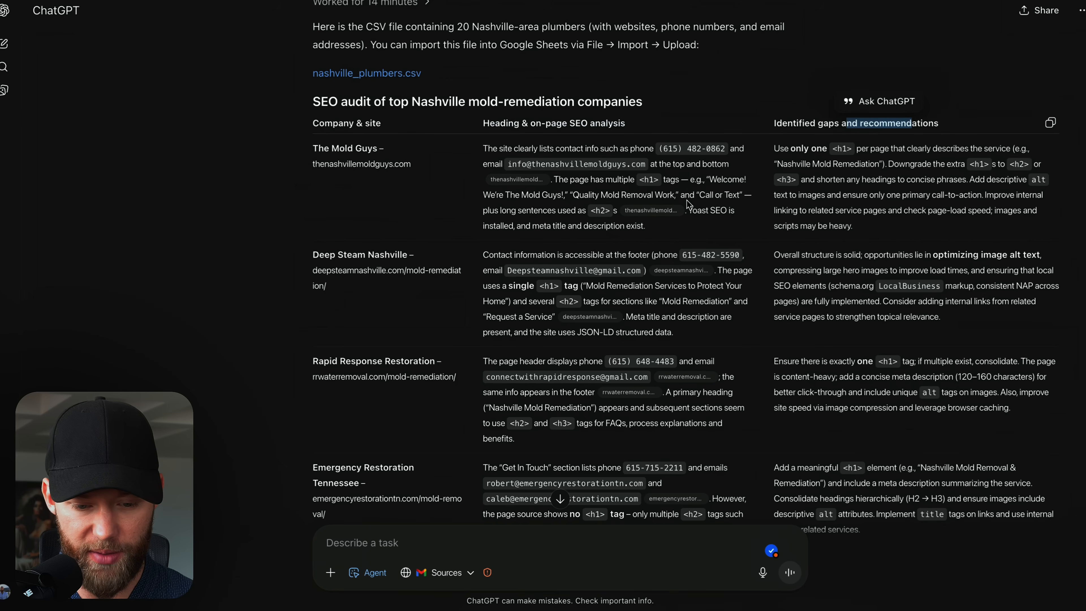
pyautogui.moveTo(358, 173)
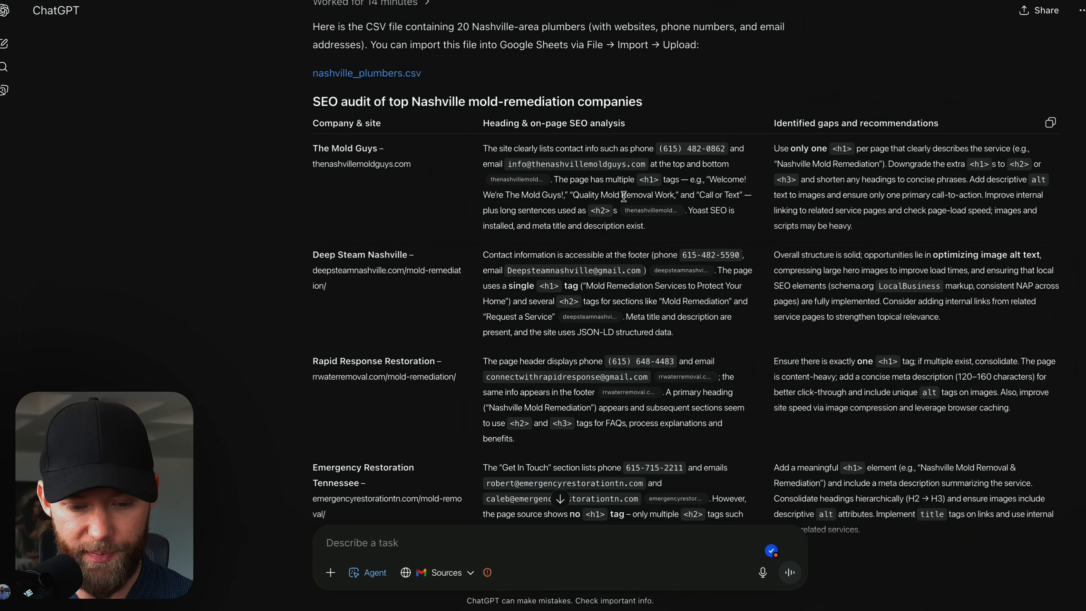
pyautogui.scroll(-3)
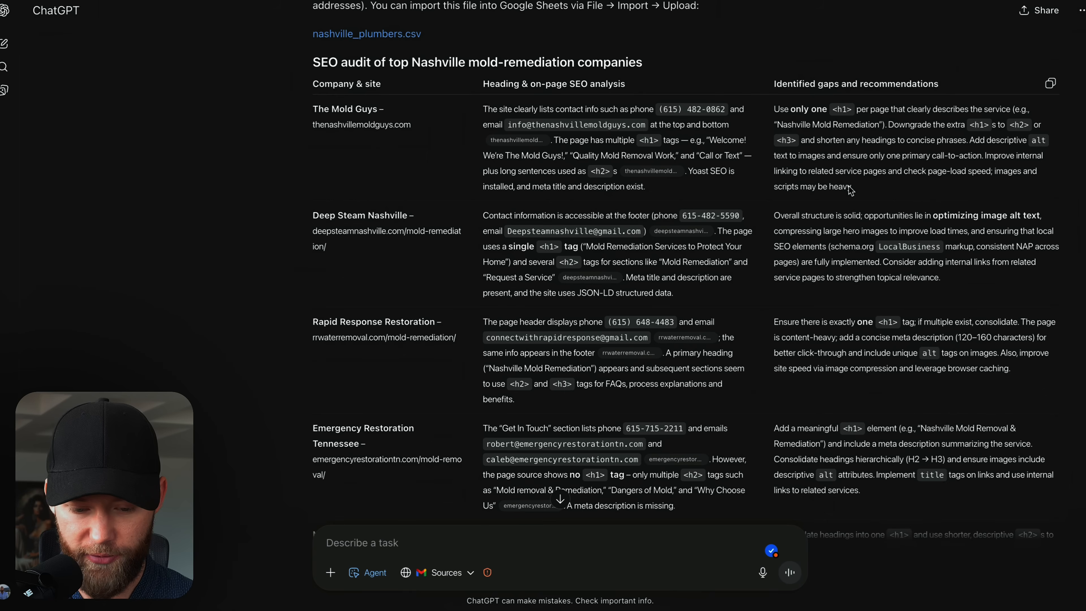
pyautogui.scroll(-3)
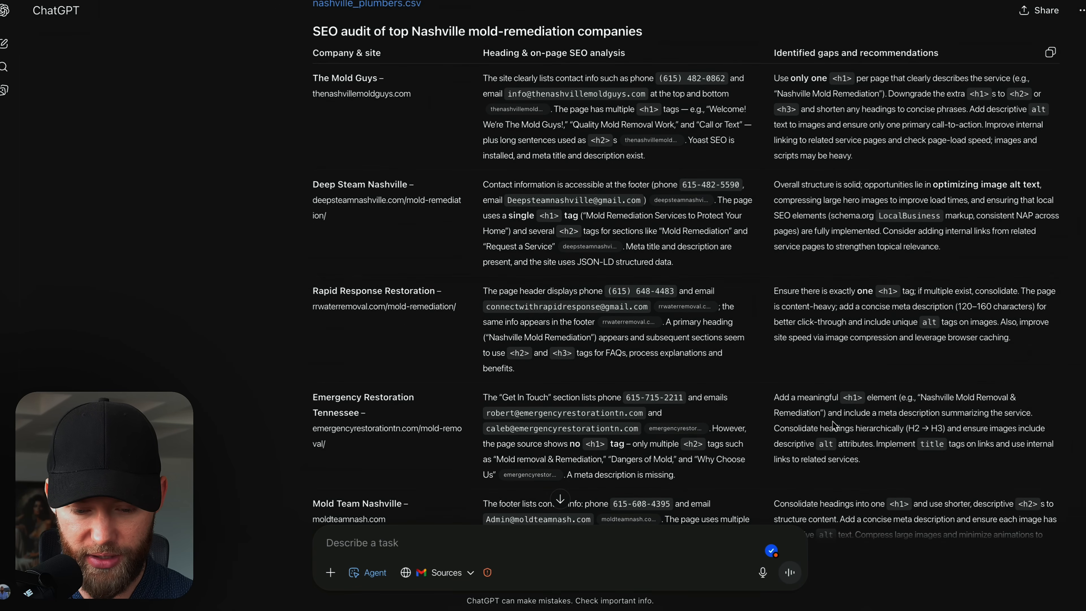
pyautogui.scroll(-3)
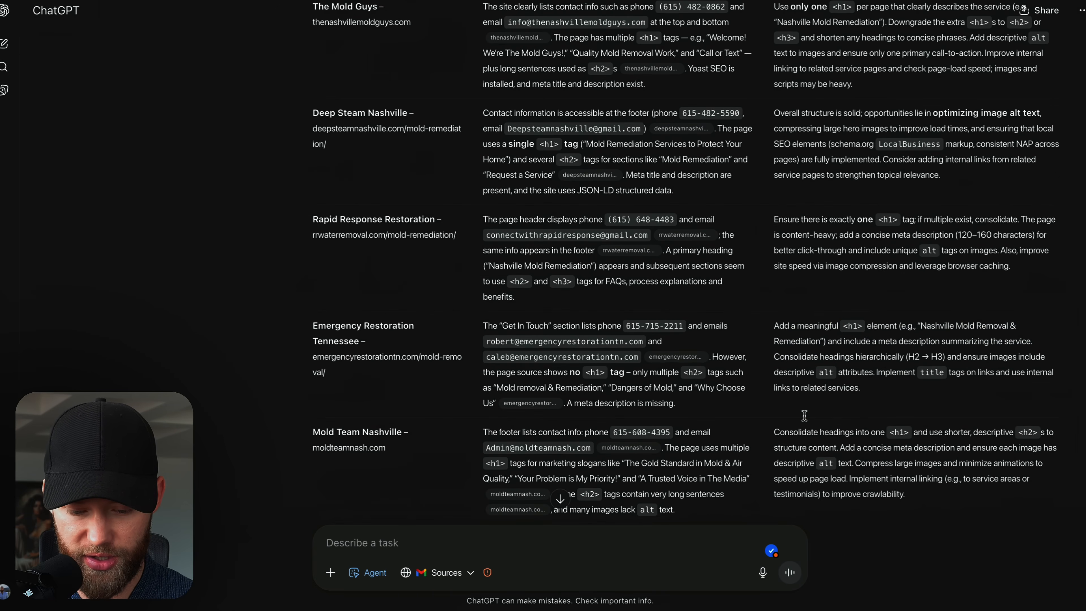